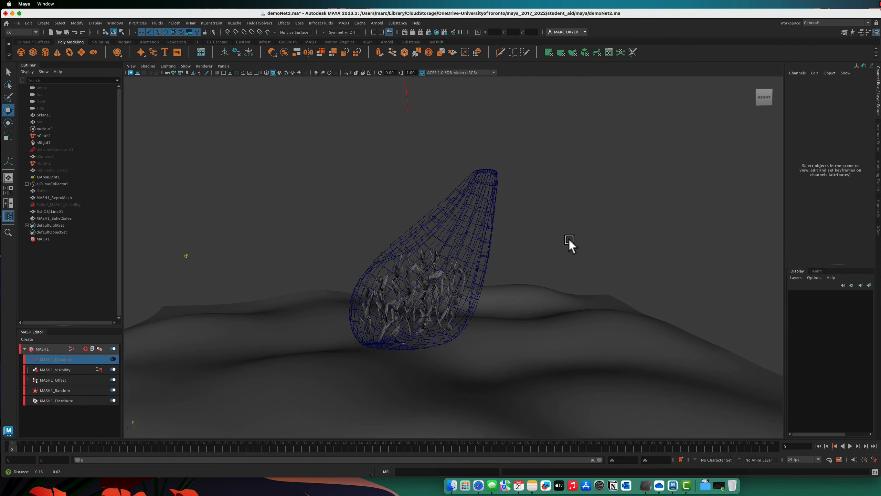
Launch the Arnold RenderView and start an IPR render of the fish-net scene
{"action": "left_click", "coordinate": [377, 23]}
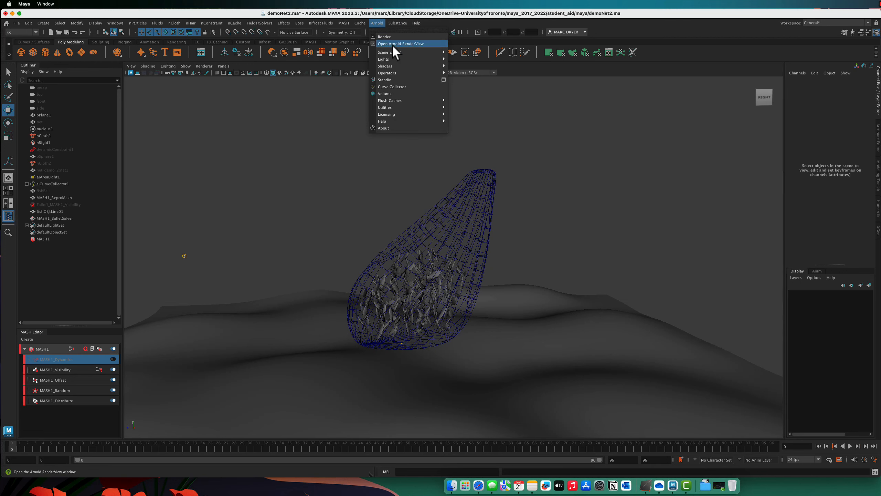
{"action": "left_click", "coordinate": [401, 43]}
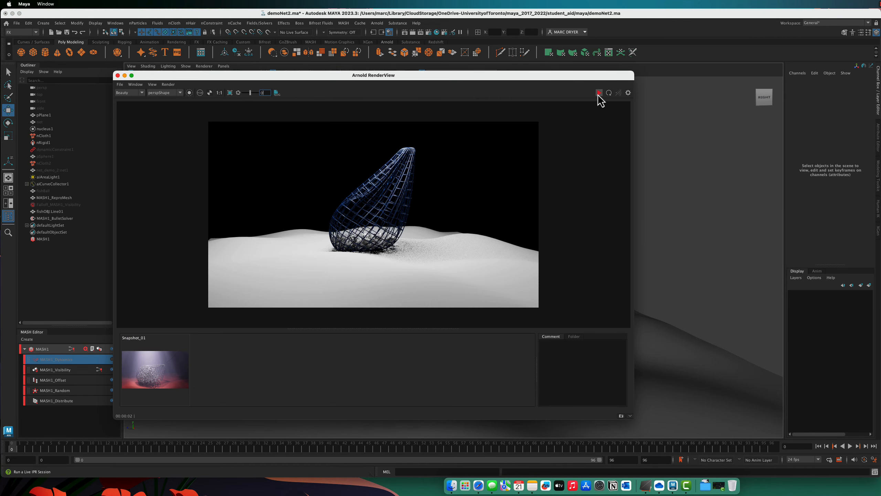
{"action": "left_click", "coordinate": [598, 92]}
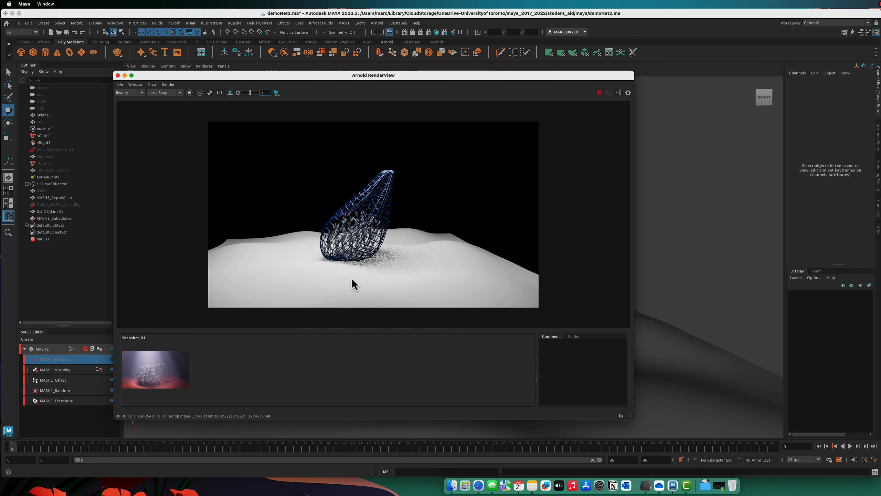
{"action": "mouse_move", "coordinate": [599, 96]}
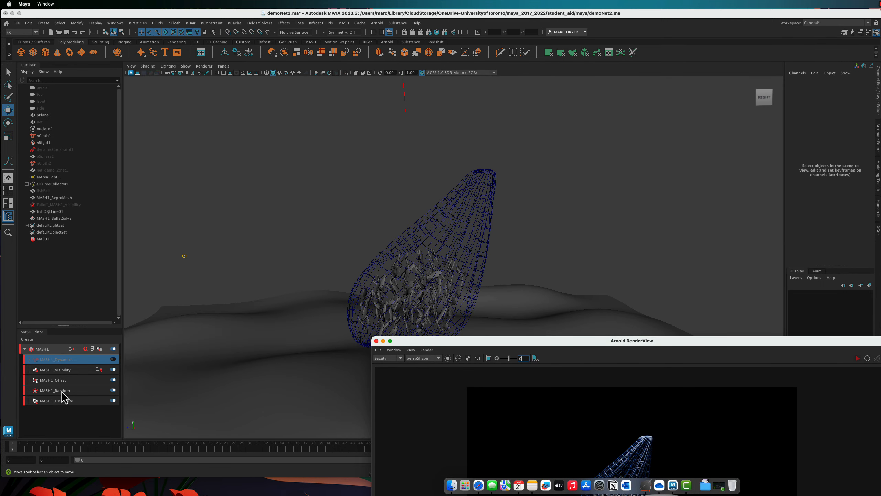
Set MASH1_Distribute voxel size to 0.3 and adjust MASH1_Random's Y rotation near 31 degrees
{"action": "left_click", "coordinate": [55, 400]}
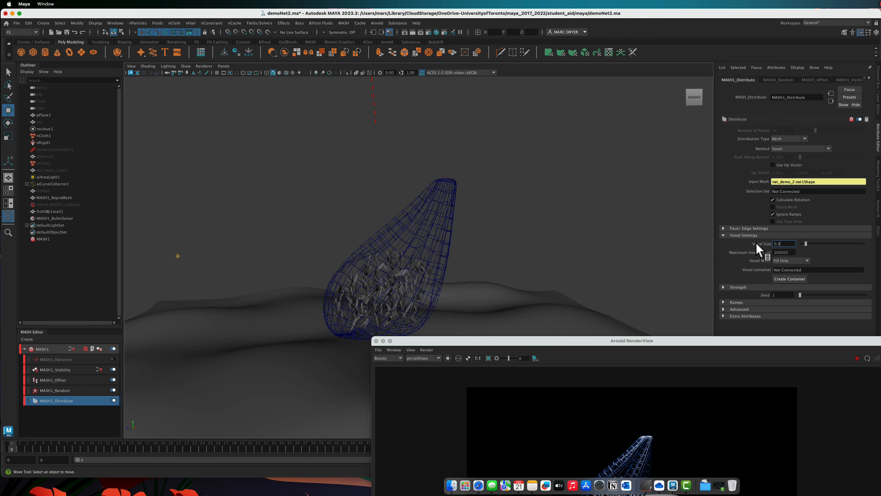
{"action": "triple_click", "coordinate": [783, 243]}
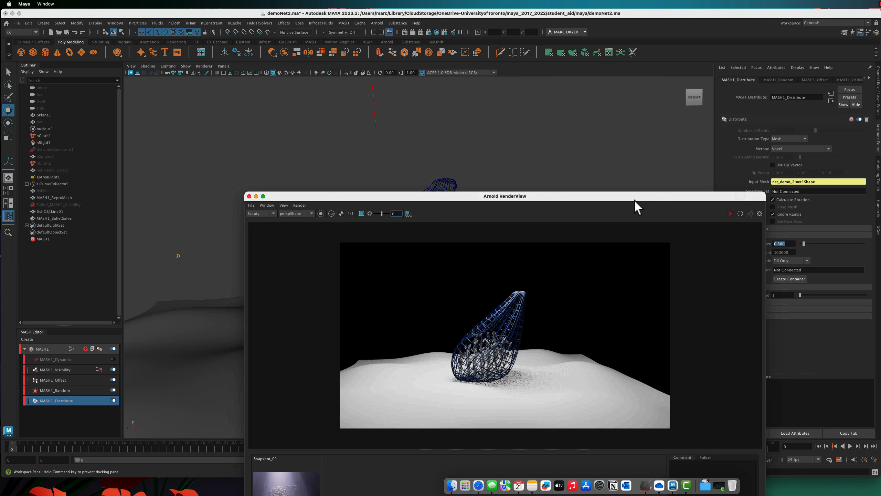
{"action": "left_click", "coordinate": [54, 390]}
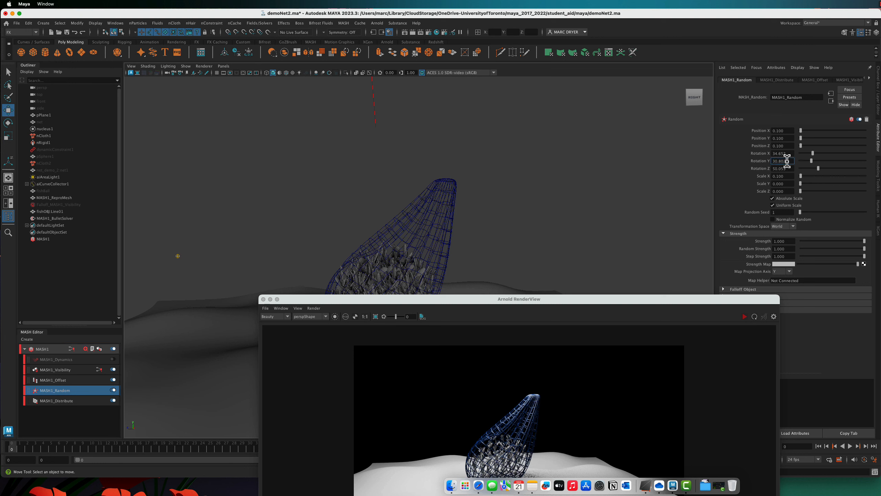
{"action": "triple_click", "coordinate": [780, 161]}
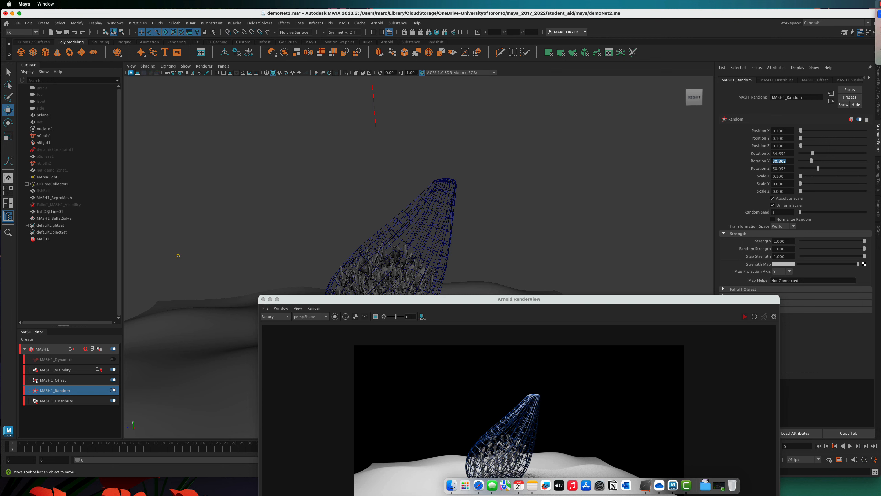
{"action": "mouse_move", "coordinate": [613, 283]}
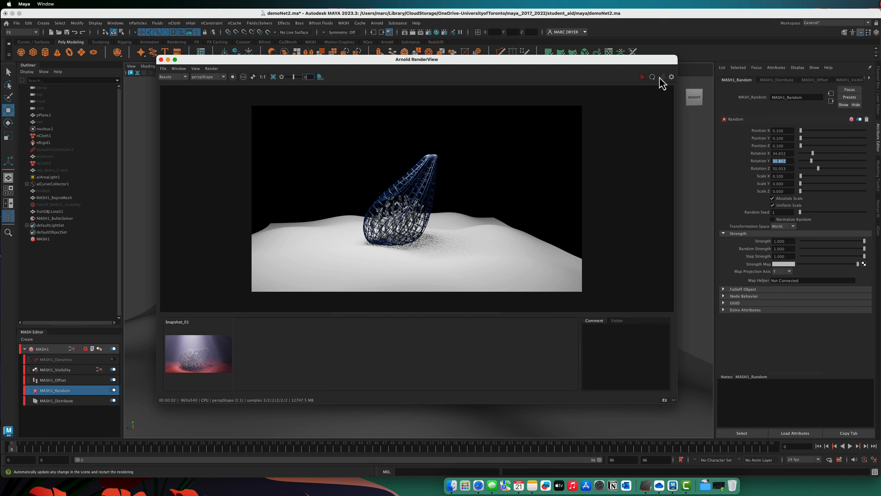
Restart the IPR render so it shows the updated scattered shards in the net
{"action": "left_click", "coordinate": [642, 77]}
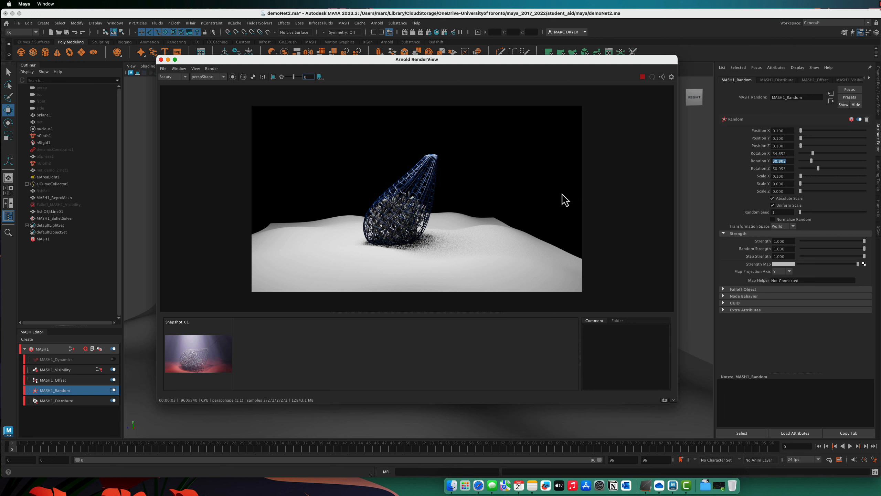
{"action": "mouse_move", "coordinate": [598, 113]}
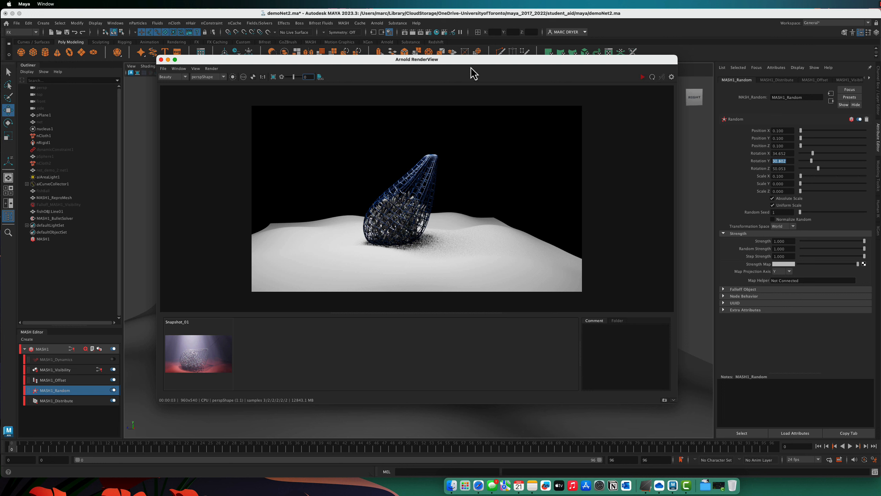
{"action": "mouse_move", "coordinate": [420, 262]}
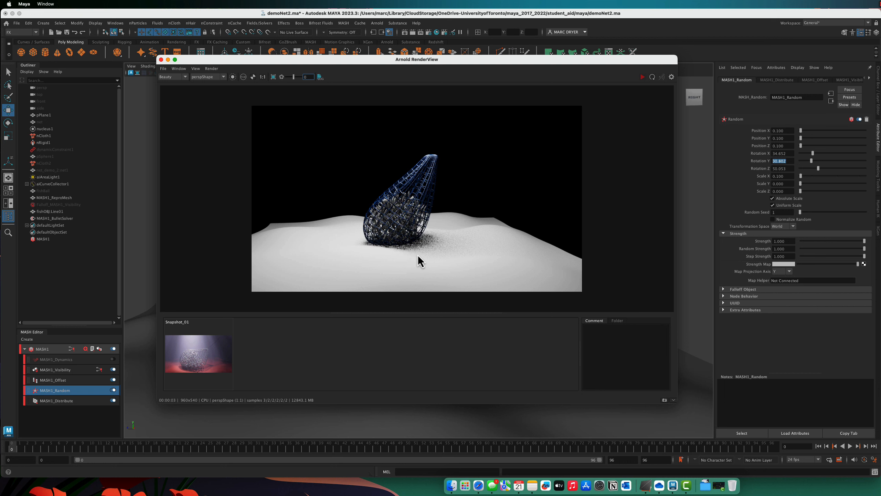
{"action": "mouse_move", "coordinate": [424, 141]}
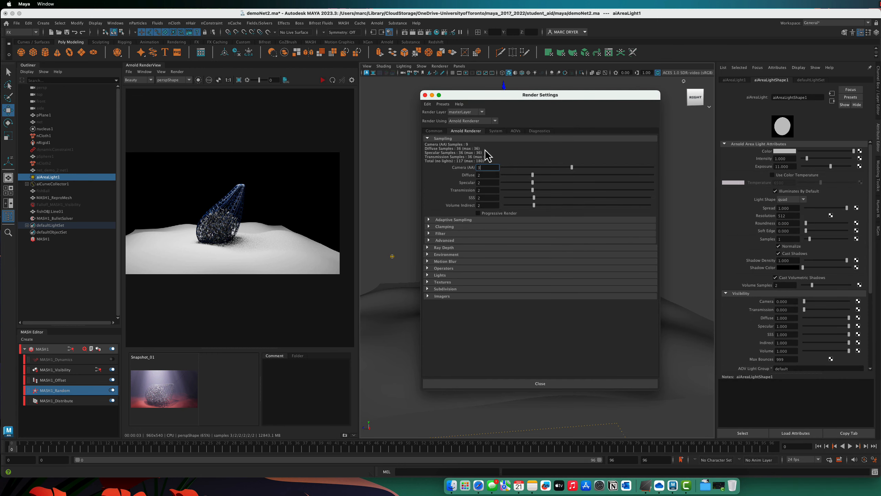
Create an aiAtmosphereVolume as the Arnold environment atmosphere in Render Settings
{"action": "left_click", "coordinate": [445, 254]}
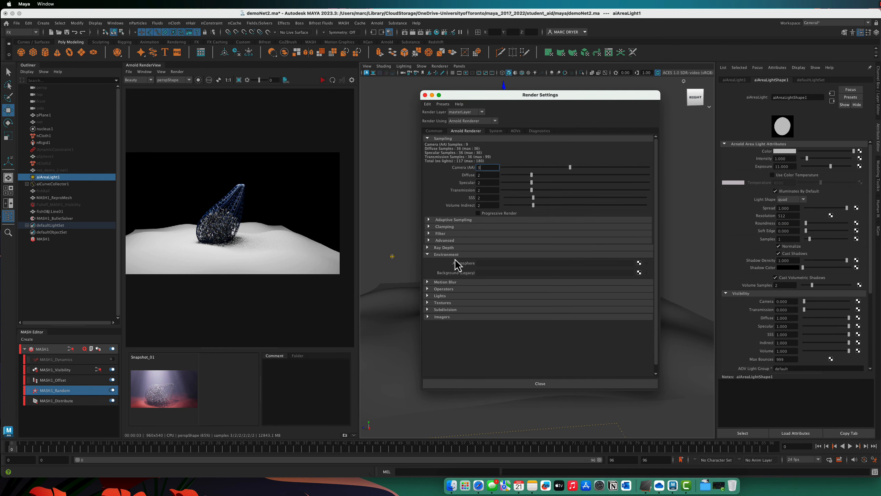
{"action": "mouse_move", "coordinate": [620, 270]}
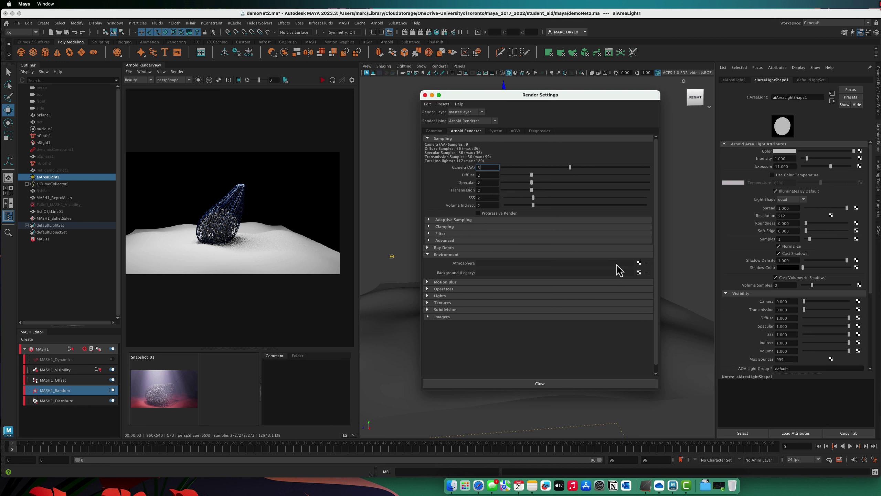
{"action": "left_click", "coordinate": [639, 262]}
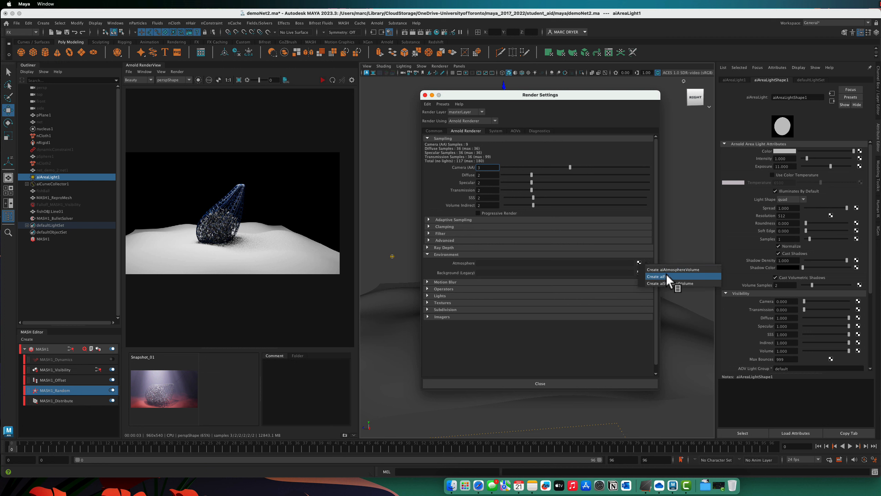
{"action": "mouse_move", "coordinate": [681, 272]}
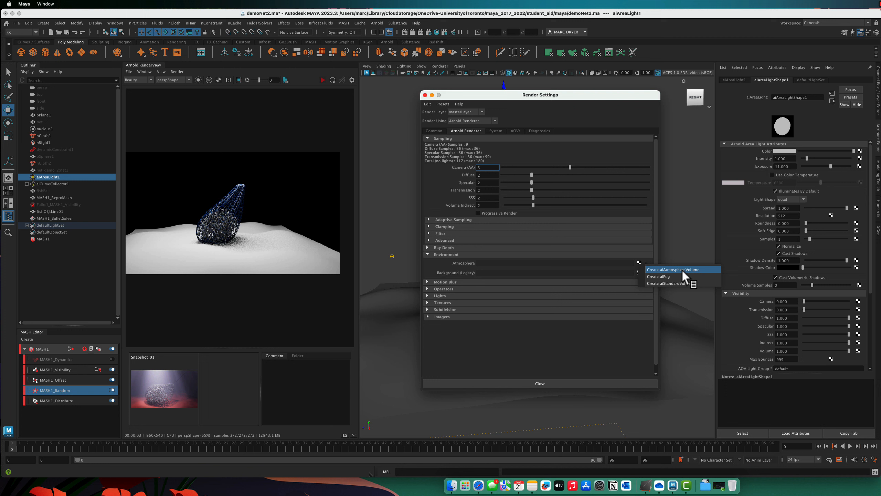
{"action": "left_click", "coordinate": [672, 269]}
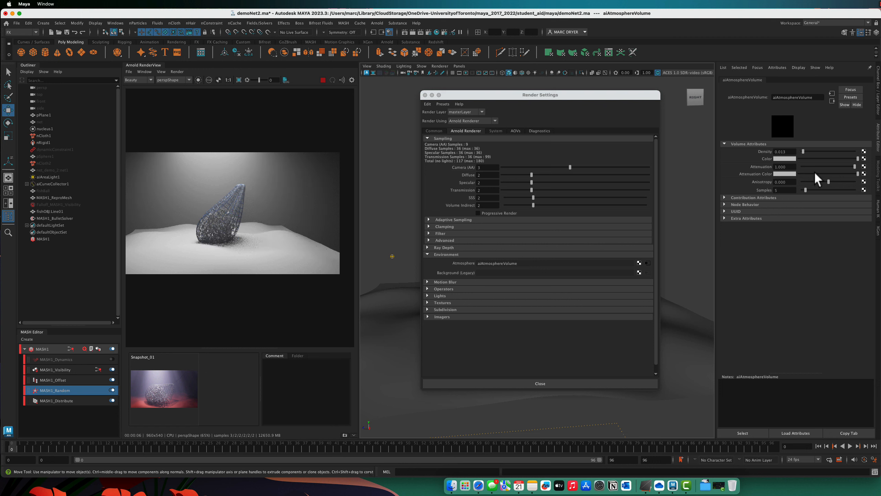
Make the aiAtmosphereVolume blue with density 0.073 for an underwater haze
{"action": "left_click", "coordinate": [794, 159]}
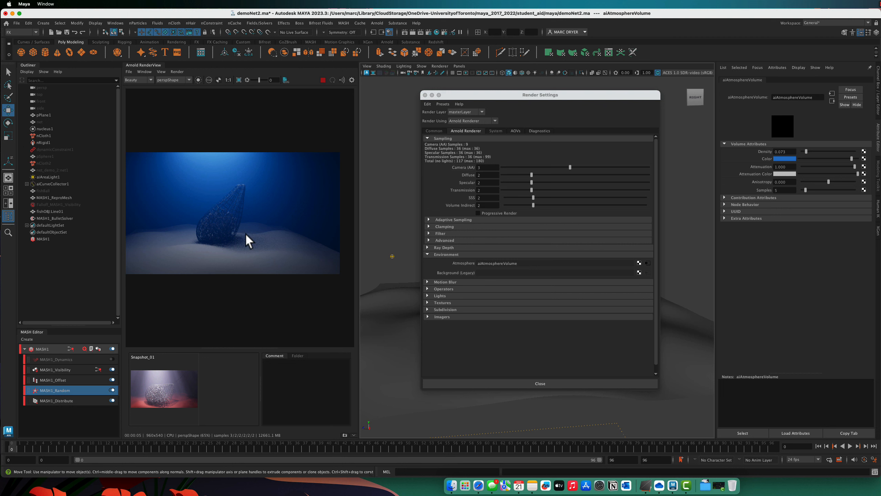
{"action": "mouse_move", "coordinate": [327, 201]}
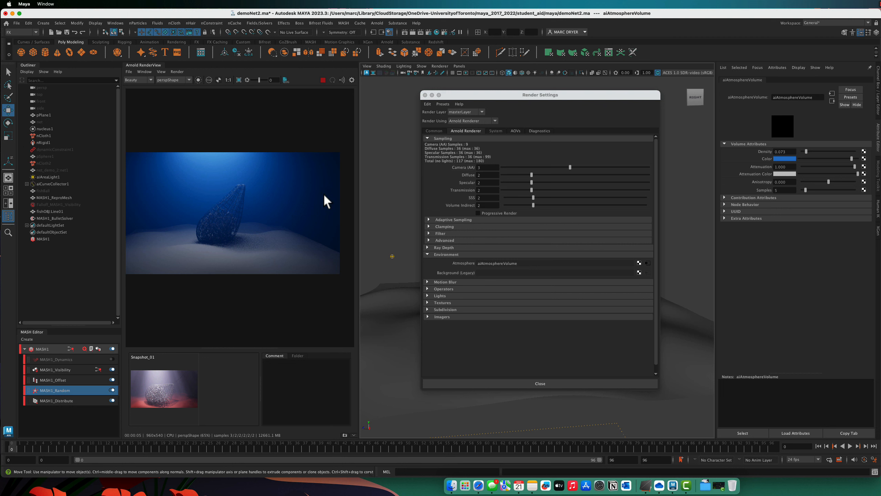
{"action": "mouse_move", "coordinate": [246, 180]}
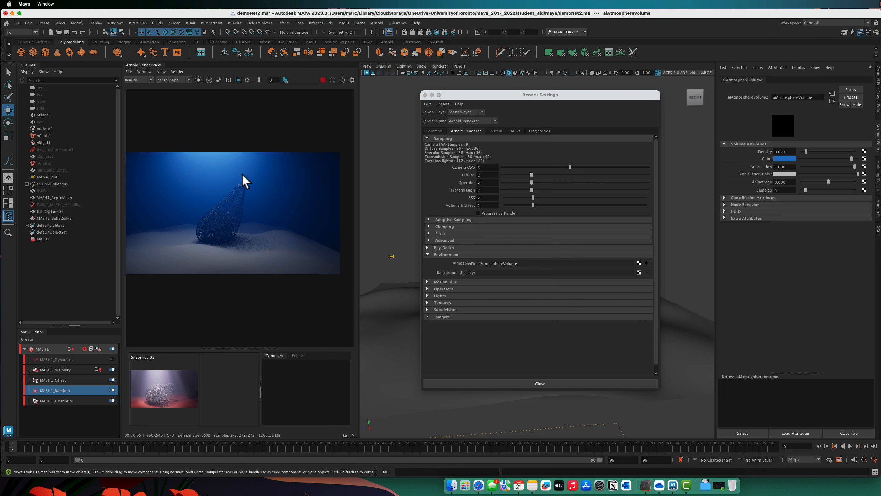
{"action": "mouse_move", "coordinate": [256, 234]}
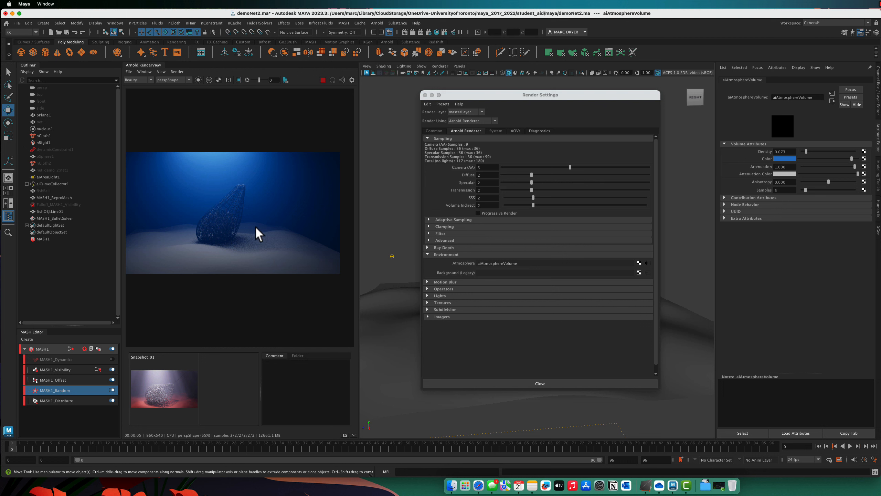
{"action": "mouse_move", "coordinate": [385, 191]}
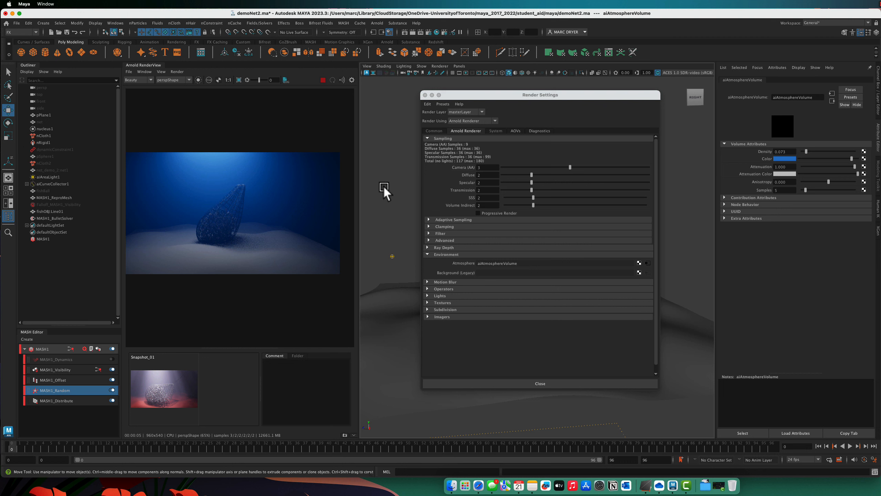
Set the Arnold area light's exposure to 0 and stop the IPR session
{"action": "left_click", "coordinate": [539, 383]}
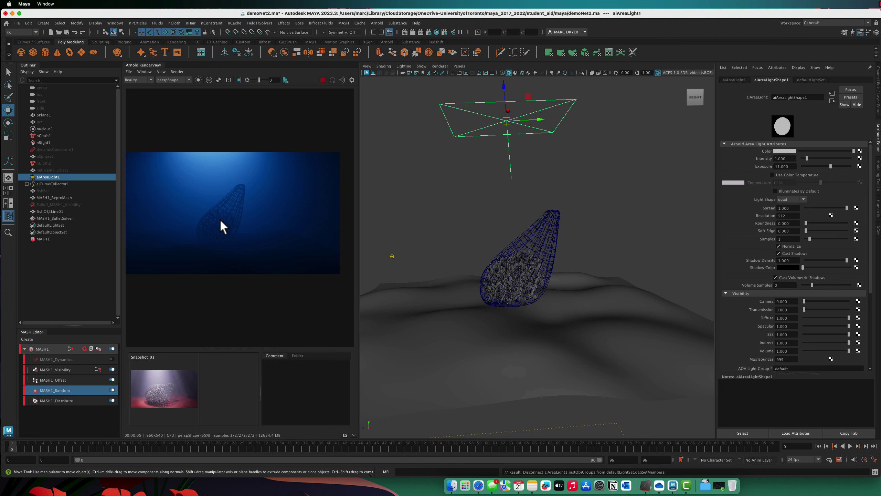
{"action": "mouse_move", "coordinate": [270, 234]}
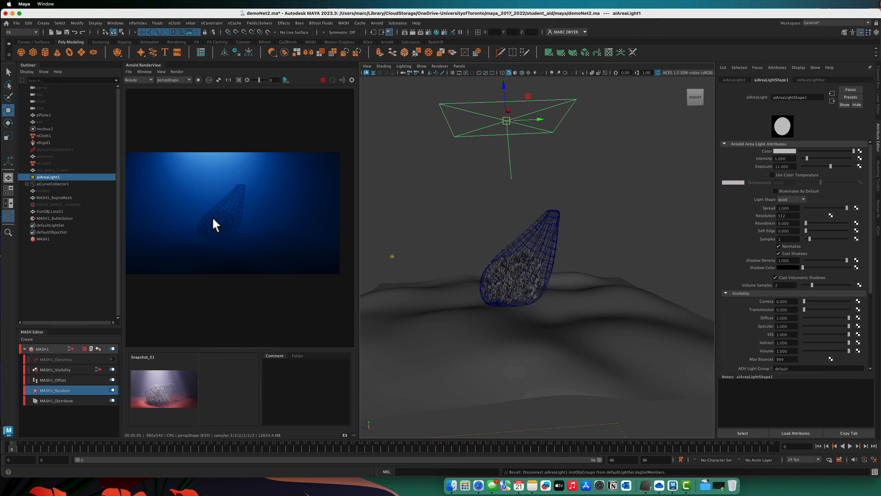
{"action": "mouse_move", "coordinate": [203, 265]}
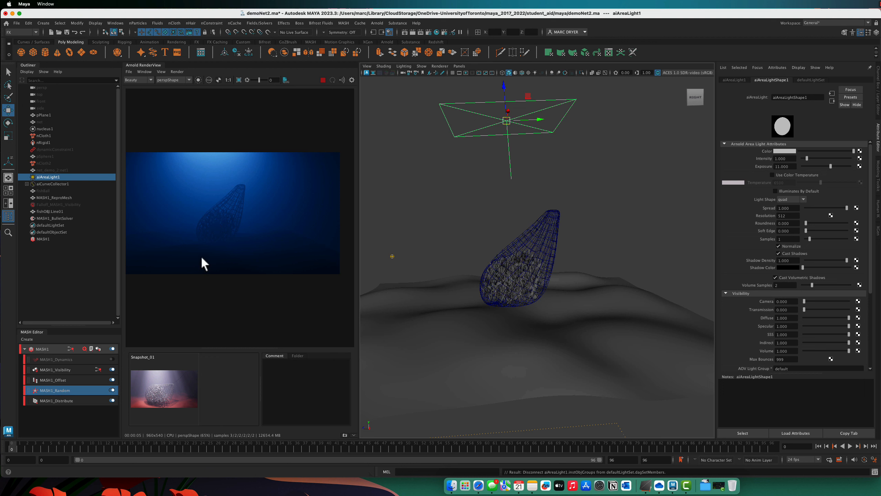
{"action": "mouse_move", "coordinate": [249, 155]}
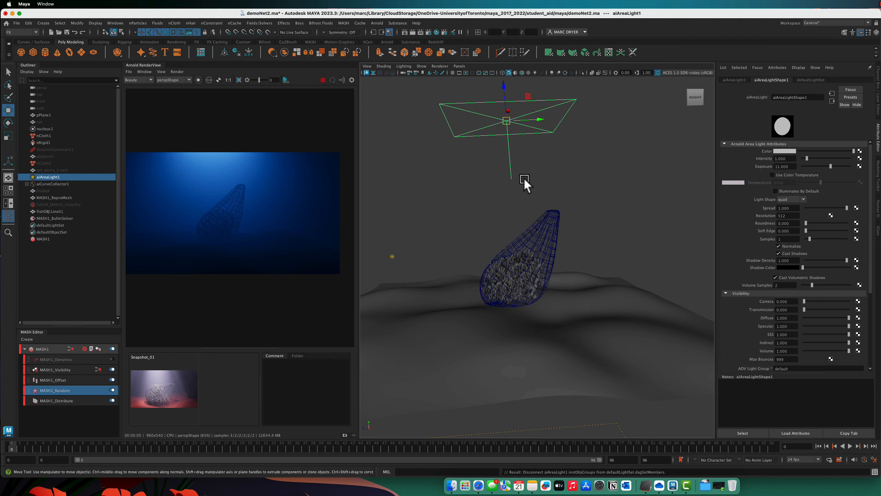
{"action": "triple_click", "coordinate": [784, 167]}
{"action": "type", "text": "0.000"}
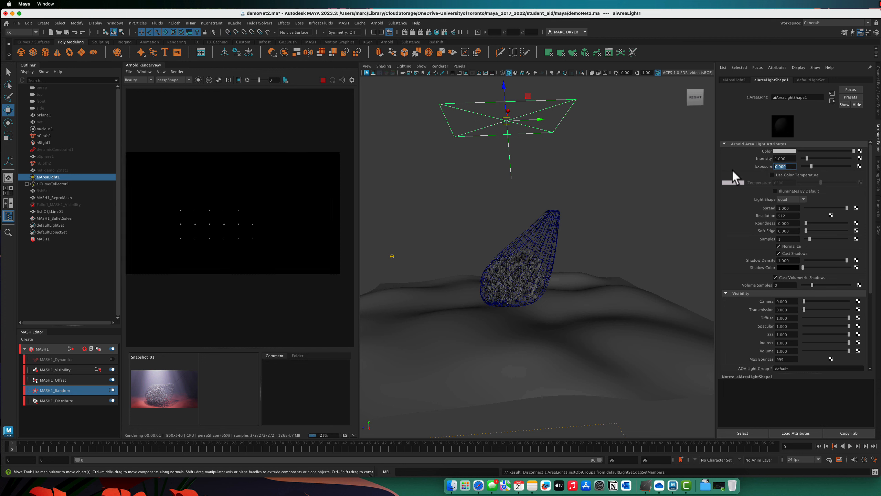
{"action": "left_click", "coordinate": [323, 80]}
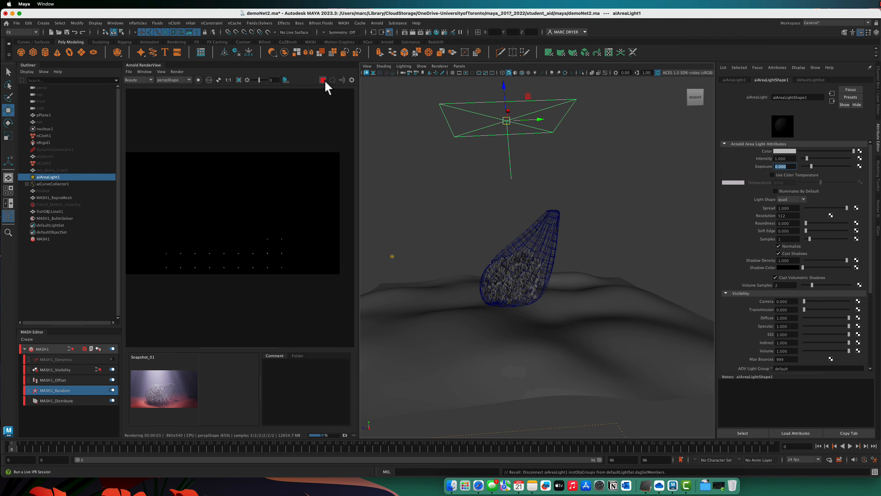
Create a spot light via Create > Lights and position it above the net
{"action": "left_click", "coordinate": [323, 79]}
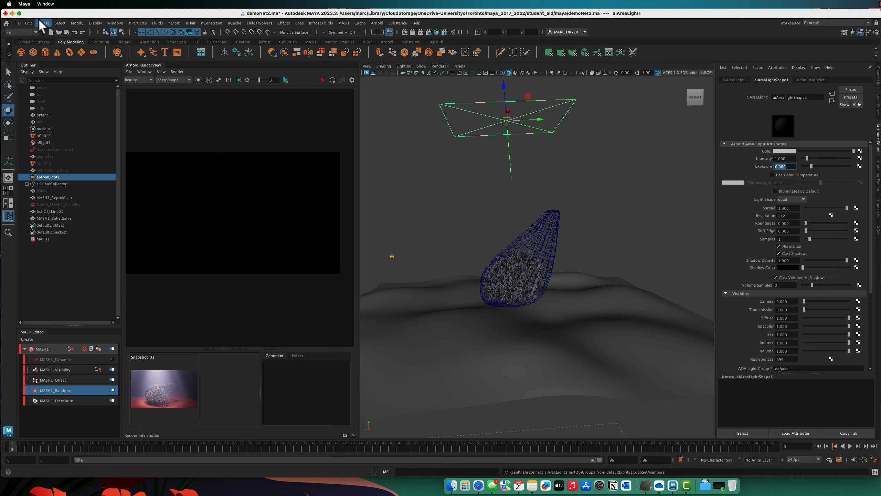
{"action": "left_click", "coordinate": [43, 23]}
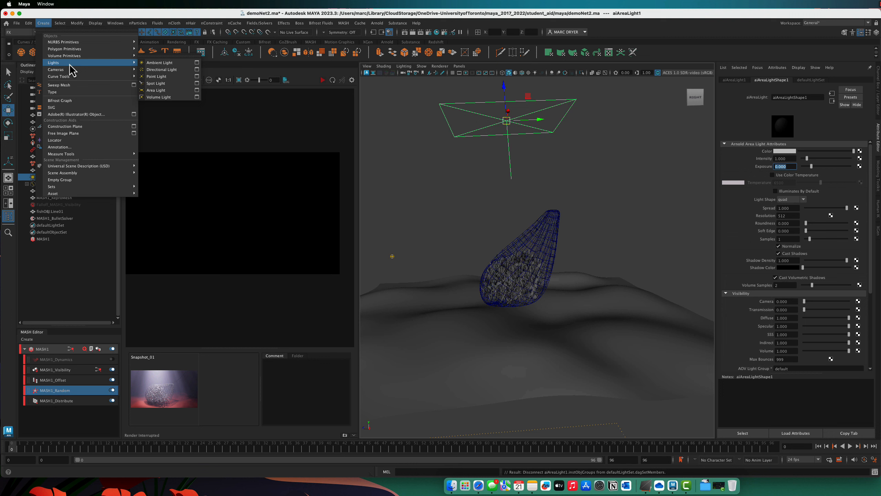
{"action": "left_click", "coordinate": [157, 83]}
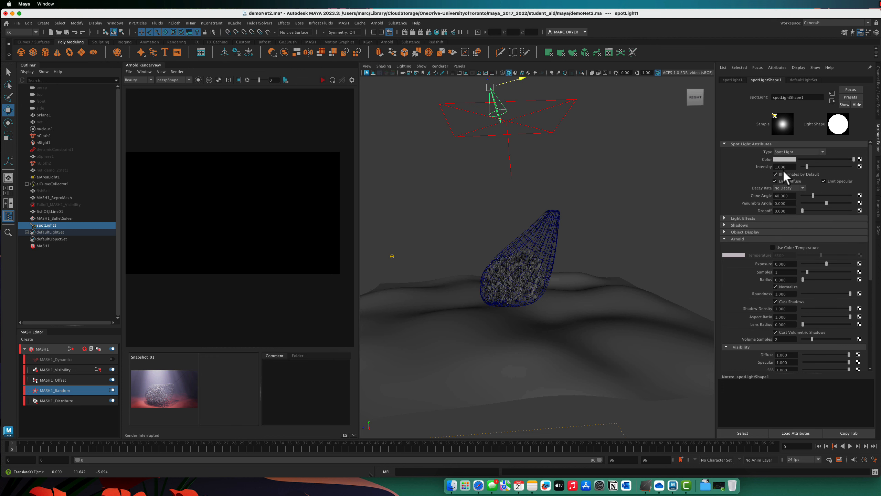
Set the spotlight's Arnold exposure to 10 and restart the IPR render to preview it
{"action": "triple_click", "coordinate": [783, 167]}
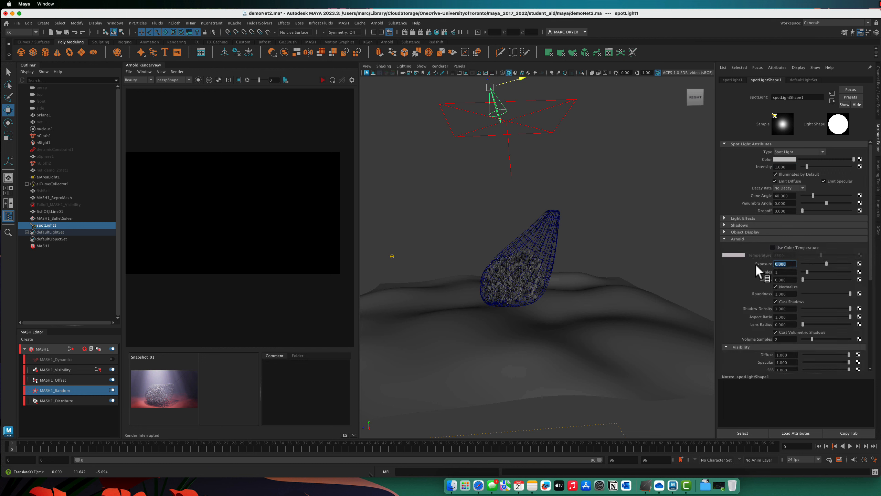
{"action": "type", "text": "10.000"}
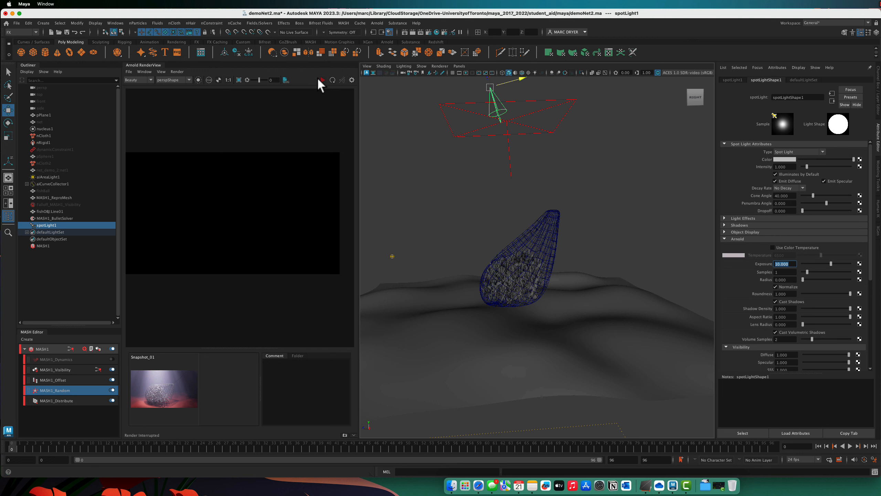
{"action": "left_click", "coordinate": [323, 79]}
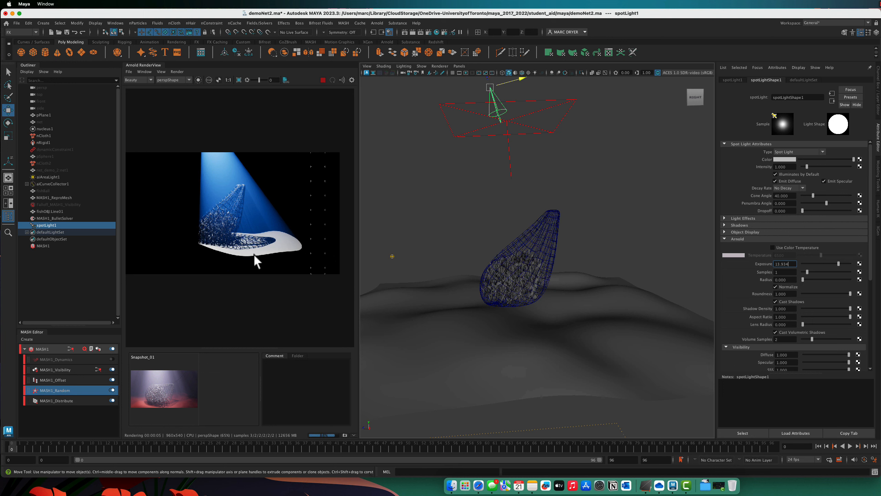
{"action": "mouse_move", "coordinate": [804, 201]}
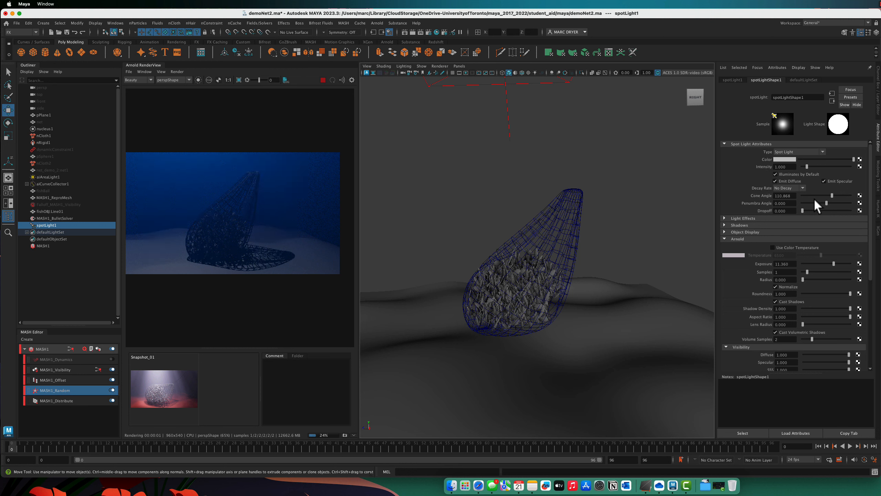
{"action": "mouse_move", "coordinate": [826, 265]}
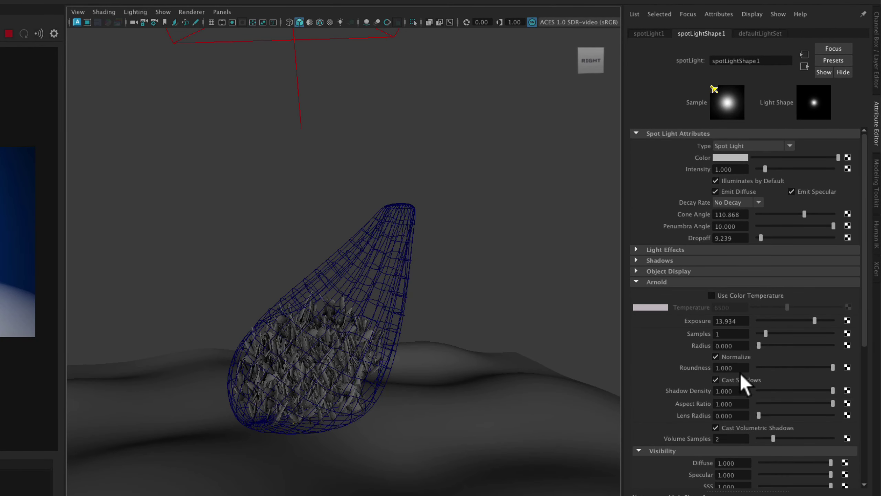
Scroll the spotlight attributes down to the Light Filters section
{"action": "scroll", "scroll_direction": "down", "scroll_amount": 3}
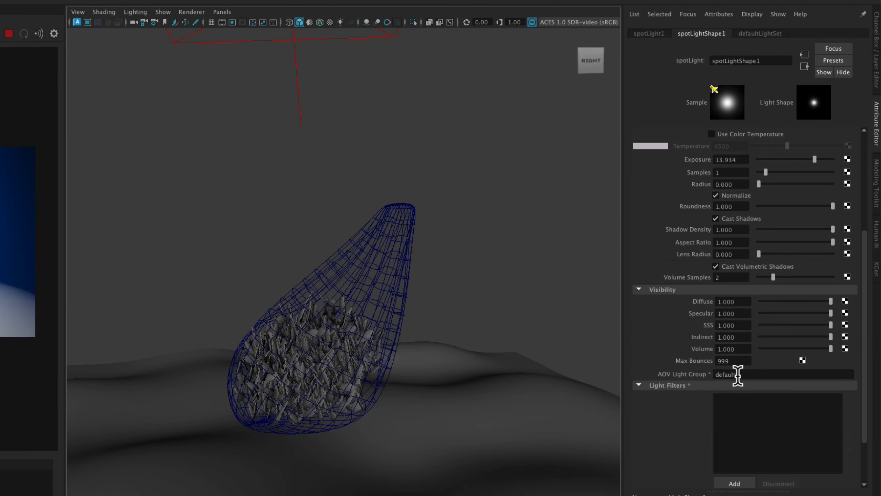
{"action": "scroll", "scroll_direction": "down", "scroll_amount": 3}
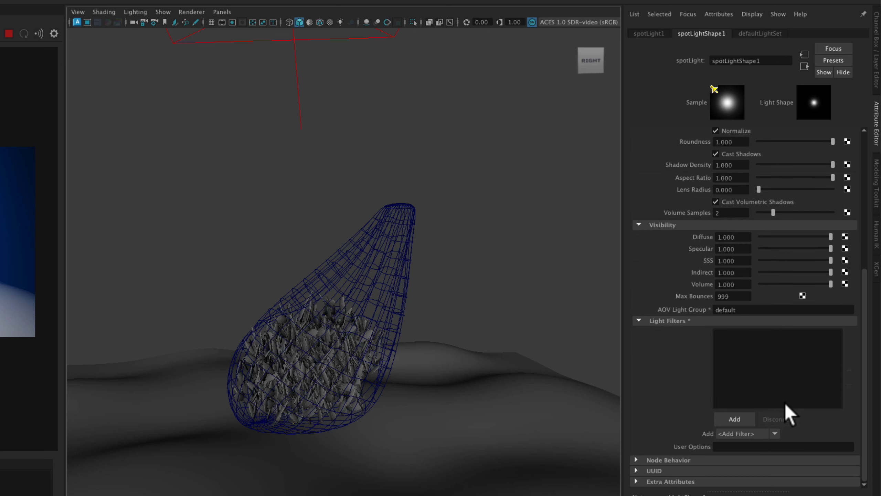
Add a Gobo light filter to the spotlight and assign a noise texture as its slide map
{"action": "left_click", "coordinate": [734, 419]}
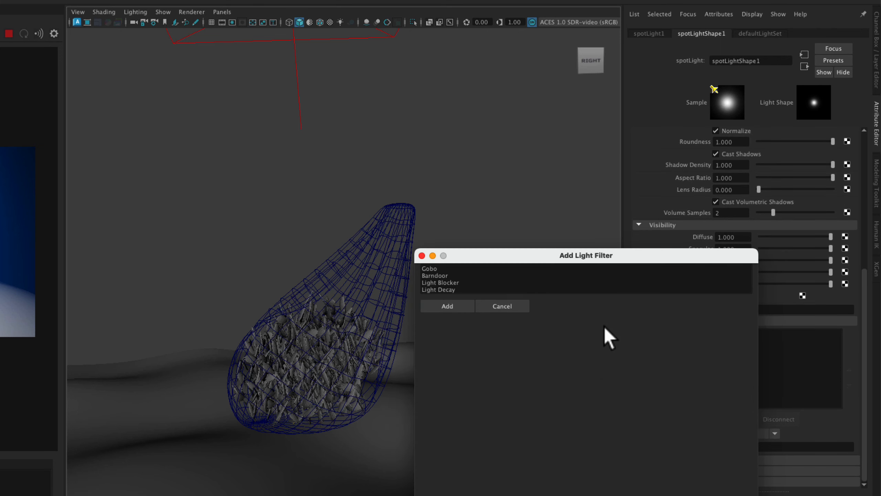
{"action": "left_click", "coordinate": [429, 268]}
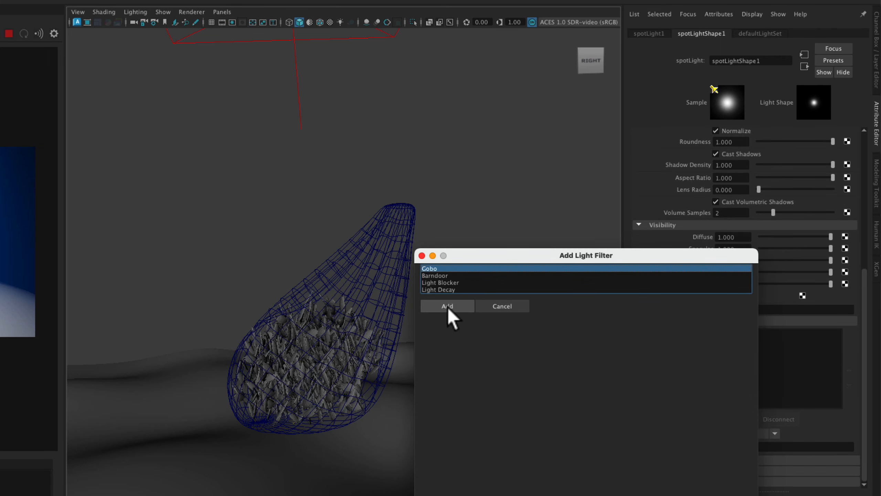
{"action": "left_click", "coordinate": [447, 305]}
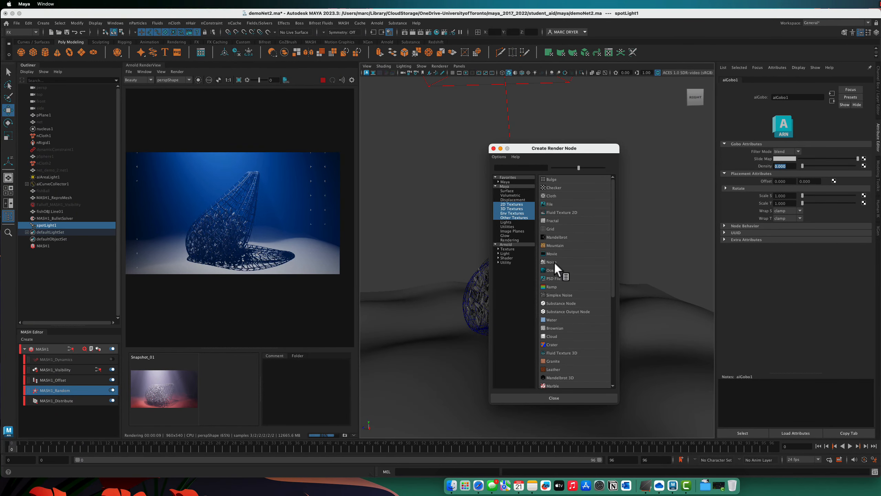
{"action": "left_click", "coordinate": [551, 262]}
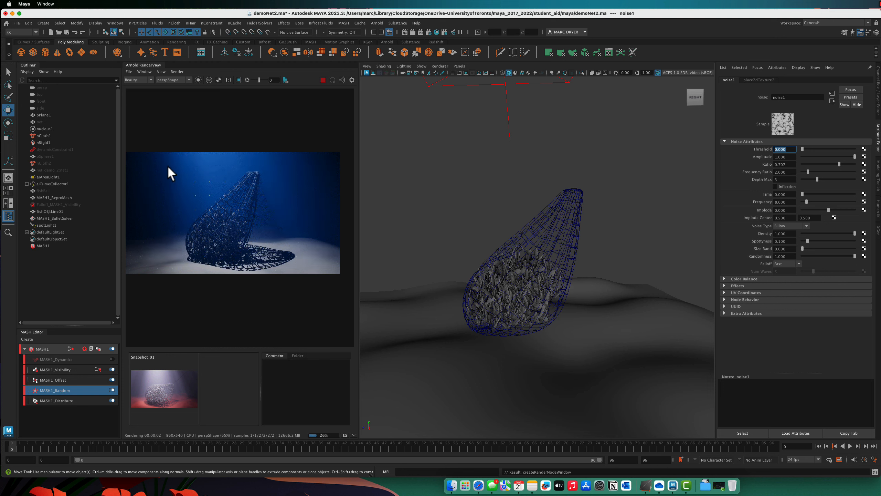
{"action": "mouse_move", "coordinate": [329, 252]}
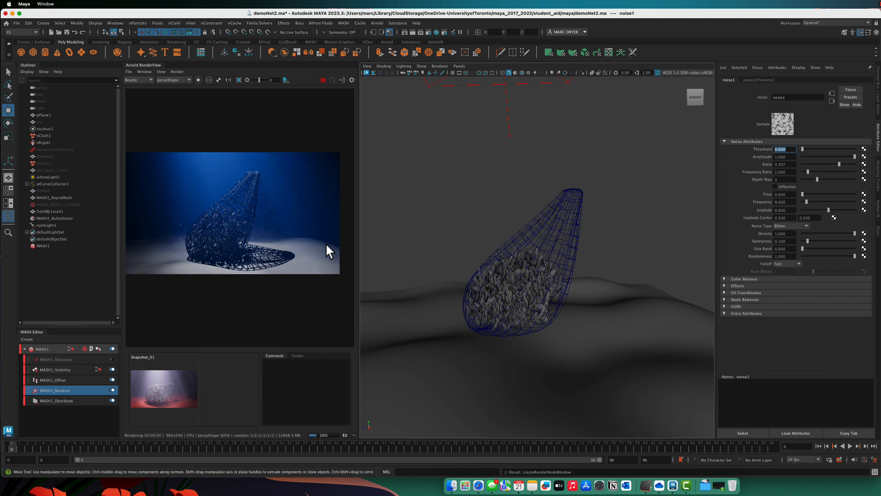
{"action": "mouse_move", "coordinate": [192, 174]}
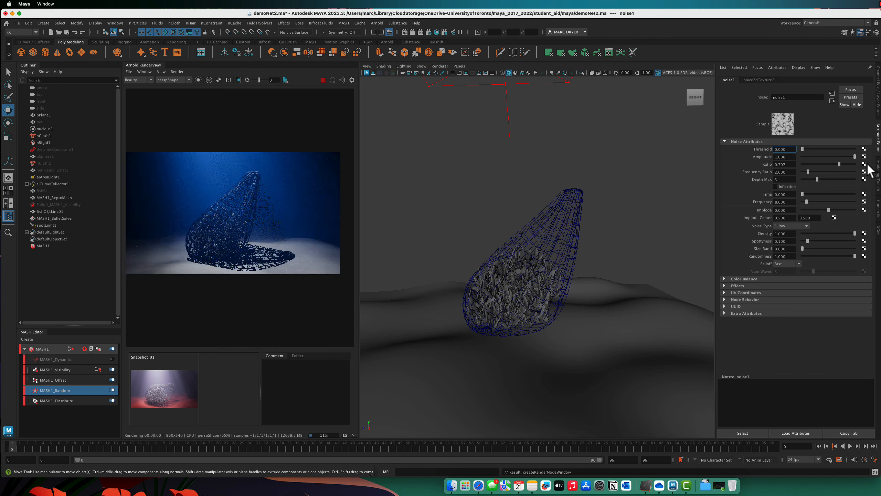
Switch the gobo's noise texture to Perlin Noise and return to aiGobo1's slide map
{"action": "left_click", "coordinate": [790, 226]}
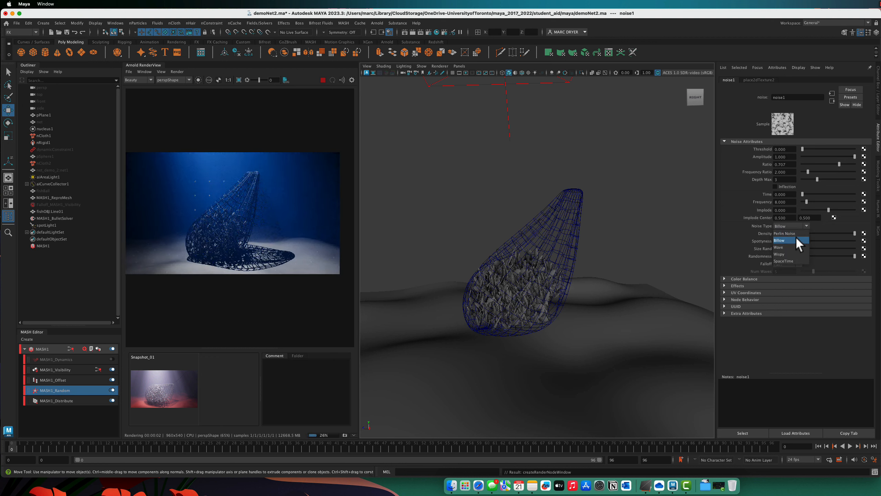
{"action": "left_click", "coordinate": [786, 233]}
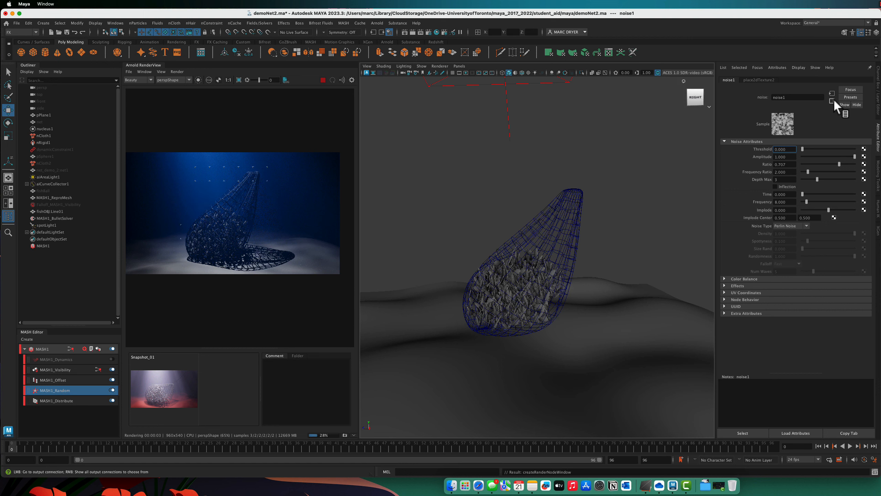
{"action": "left_click", "coordinate": [834, 102]}
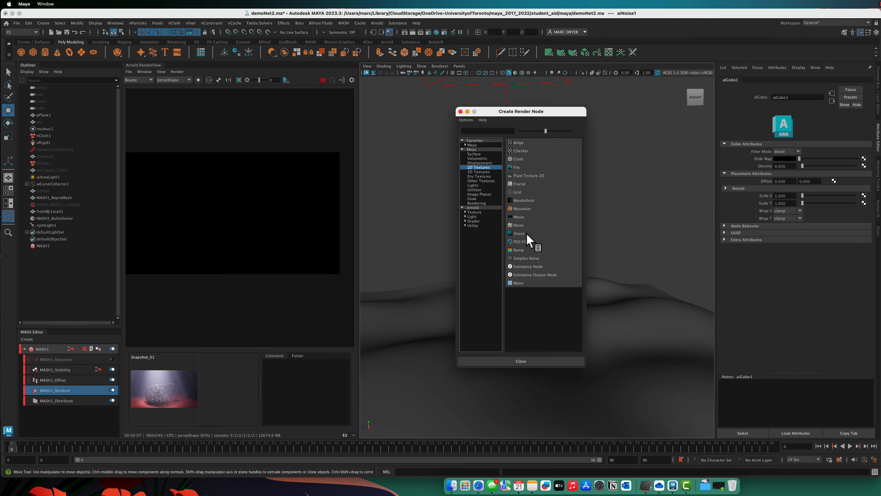
Replace the gobo slide map with a simplex noise texture, then select the new area light
{"action": "left_click", "coordinate": [526, 258]}
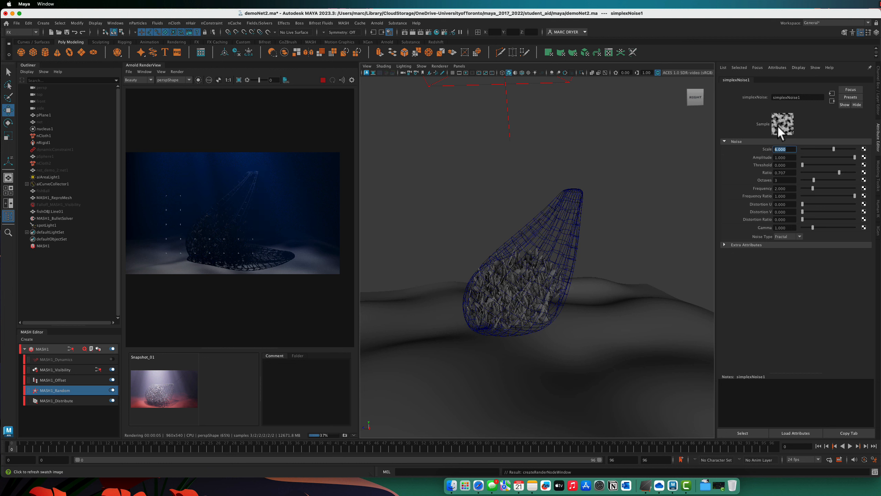
{"action": "mouse_move", "coordinate": [319, 229]}
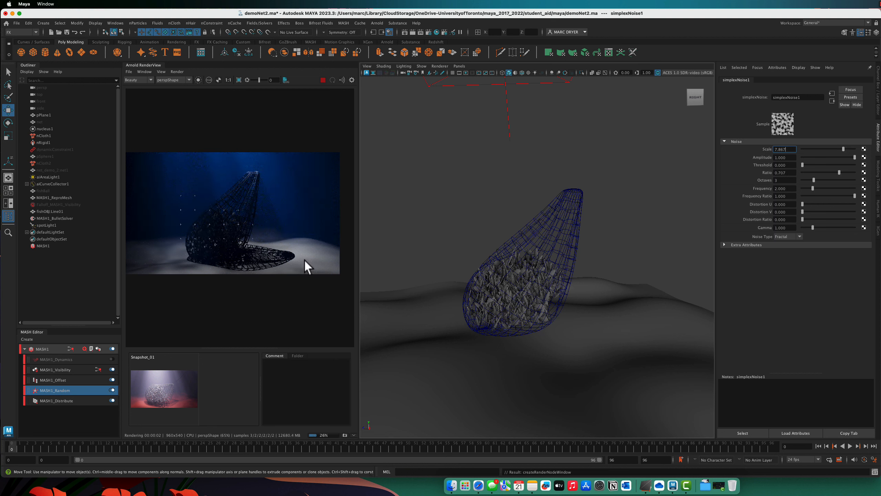
{"action": "mouse_move", "coordinate": [378, 275]}
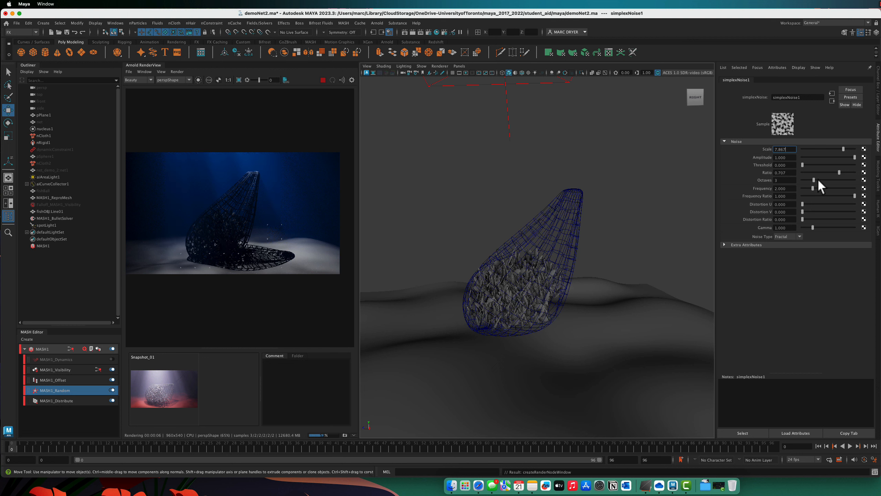
{"action": "left_click", "coordinate": [48, 176]}
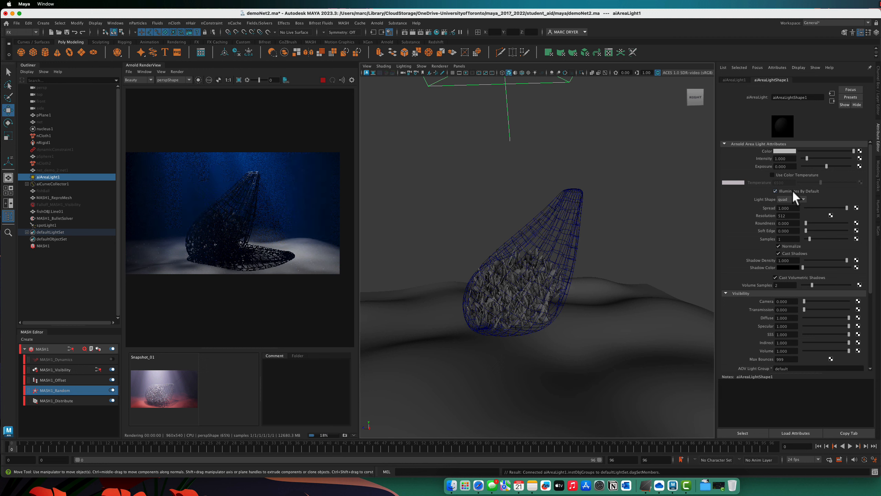
Set aiAreaLight1's Exposure to 10 so the net is brightly lit
{"action": "left_click", "coordinate": [781, 166]}
{"action": "type", "text": "10.000"}
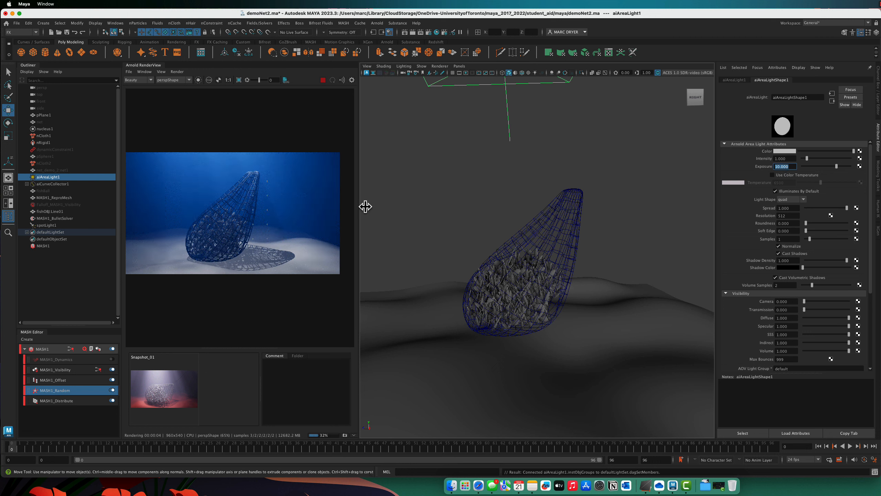
{"action": "mouse_move", "coordinate": [455, 135]}
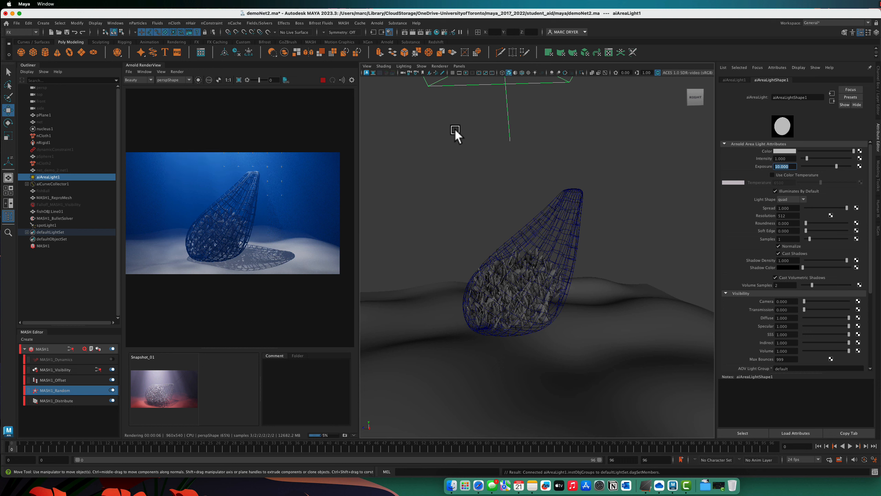
{"action": "mouse_move", "coordinate": [171, 235]}
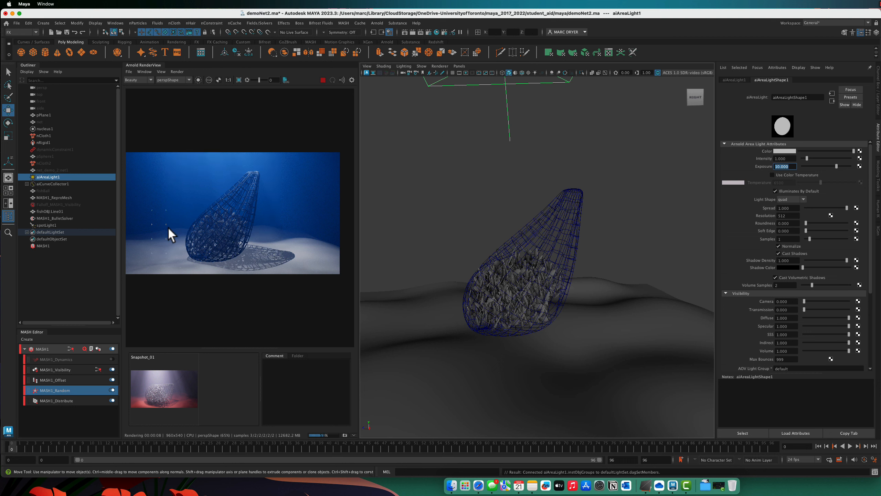
{"action": "mouse_move", "coordinate": [201, 278]}
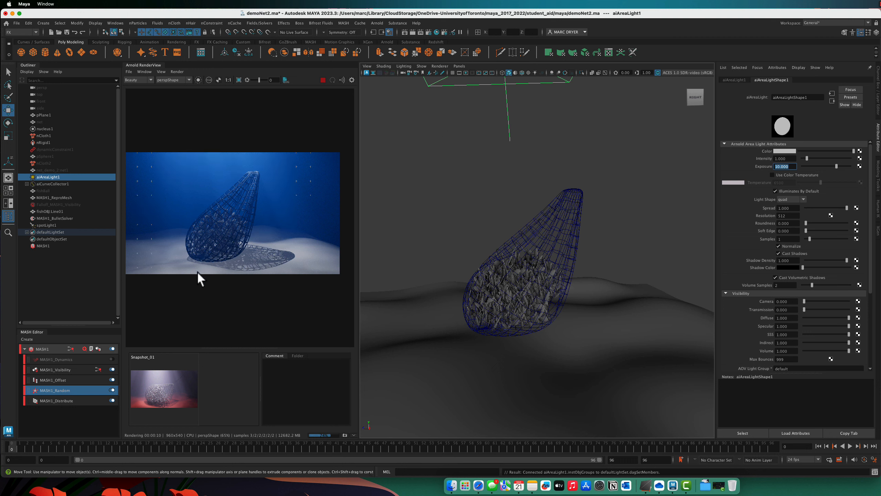
{"action": "mouse_move", "coordinate": [292, 272]}
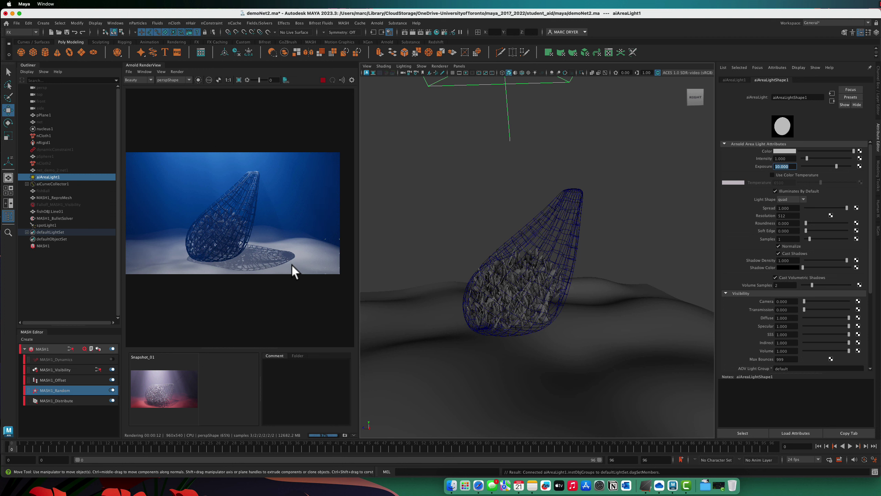
{"action": "mouse_move", "coordinate": [295, 170]}
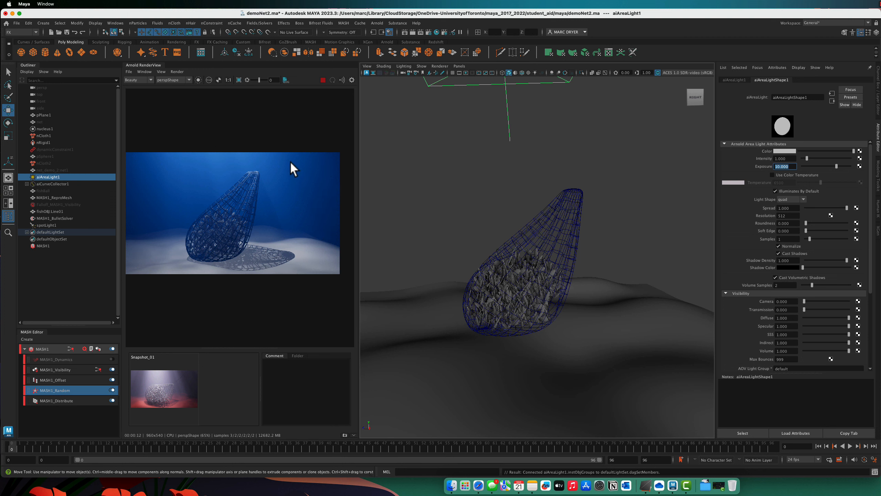
{"action": "mouse_move", "coordinate": [403, 201]}
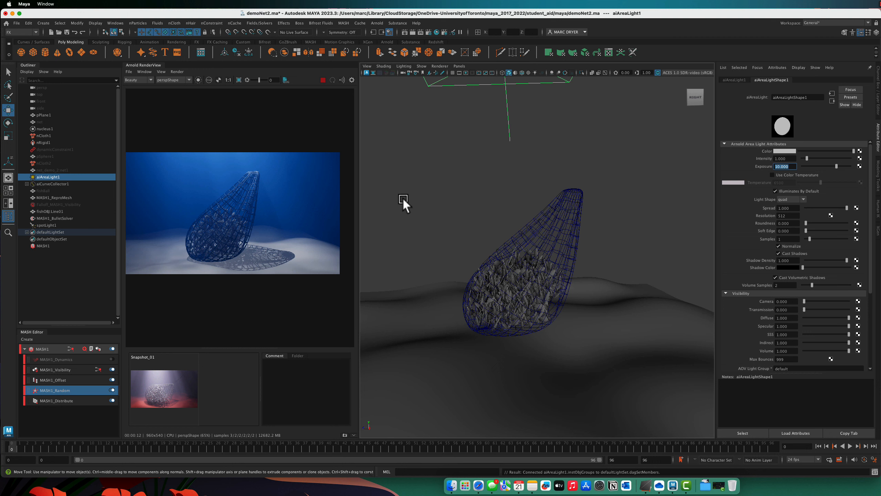
{"action": "mouse_move", "coordinate": [259, 218]}
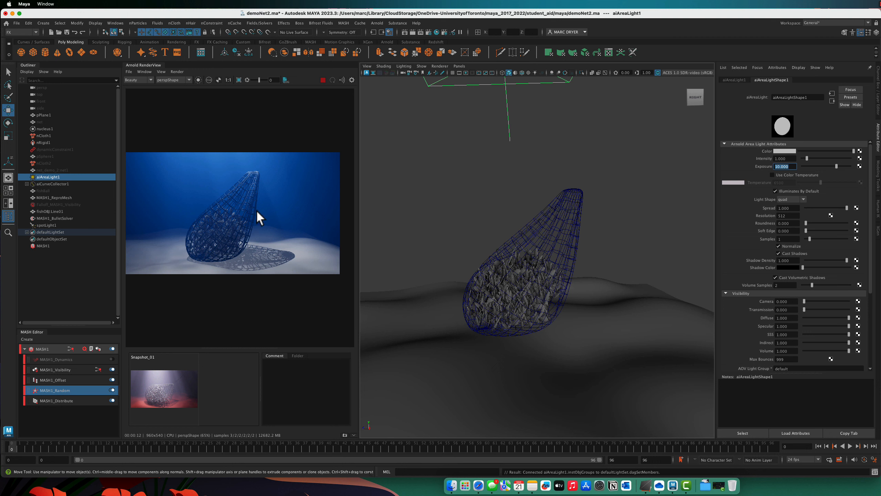
{"action": "mouse_move", "coordinate": [831, 230]}
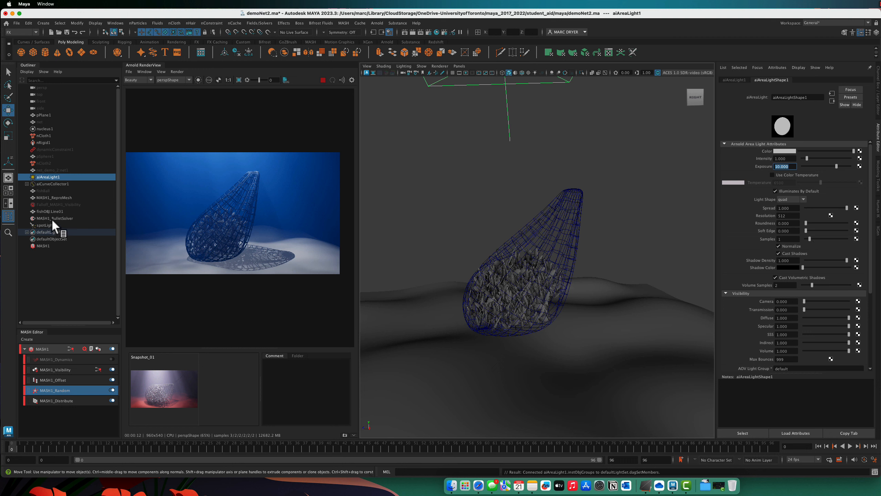
From spotLight1's aiGobo1 filter, change simplexNoise1's Noise Type to Ridged
{"action": "left_click", "coordinate": [47, 225]}
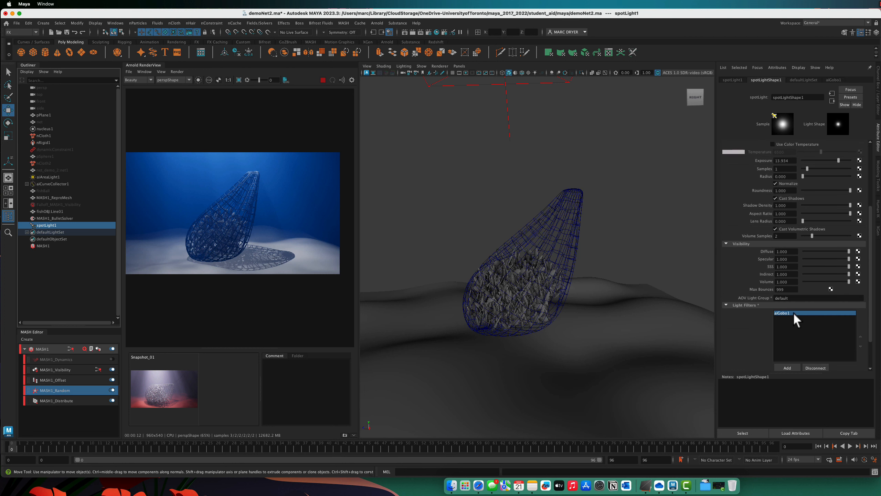
{"action": "left_click", "coordinate": [782, 313]}
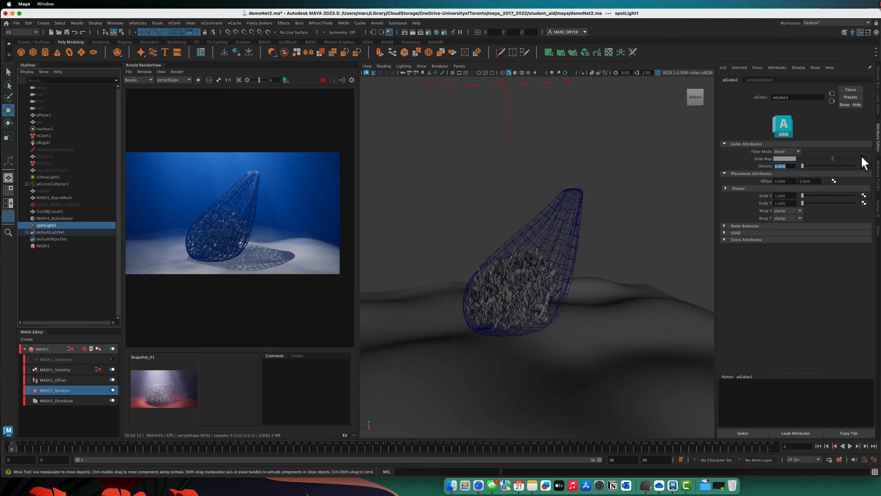
{"action": "left_click", "coordinate": [761, 79]}
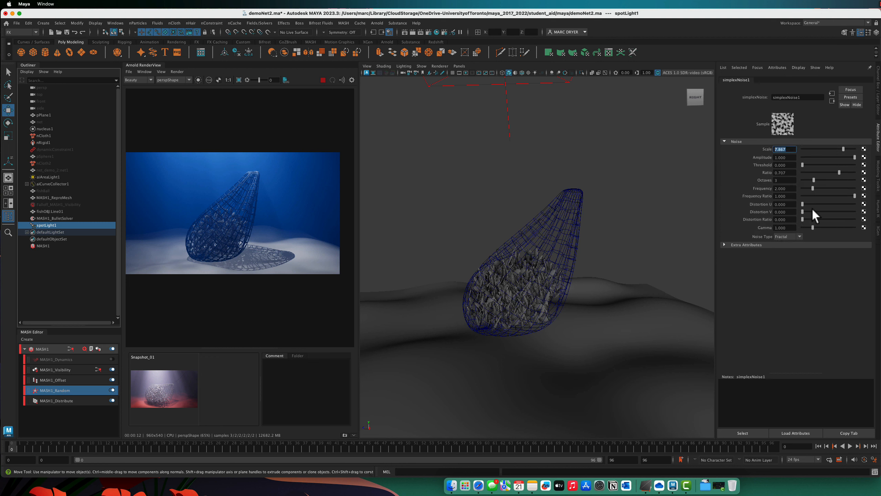
{"action": "left_click", "coordinate": [788, 236]}
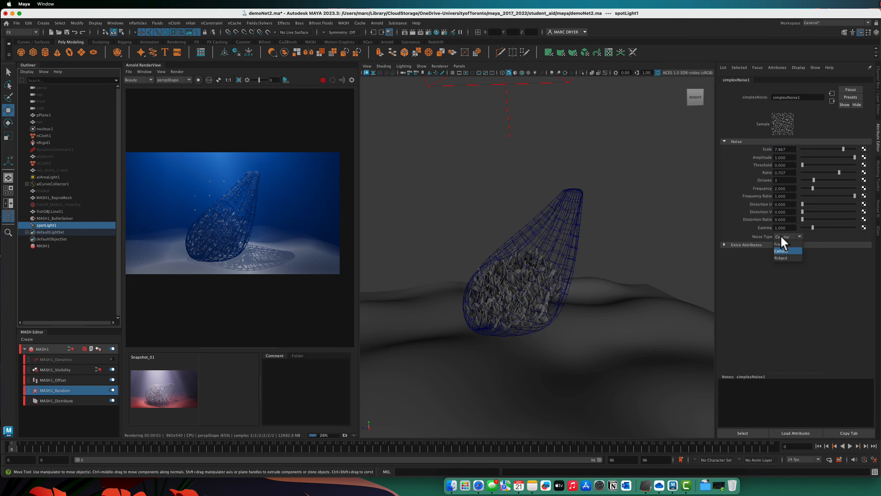
{"action": "left_click", "coordinate": [781, 258]}
{"action": "type", "text": "64.000"}
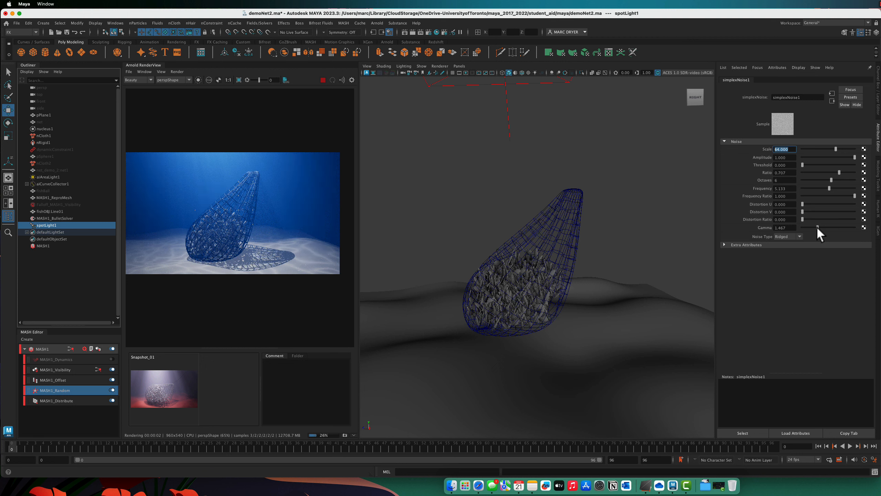
{"action": "mouse_move", "coordinate": [306, 236]}
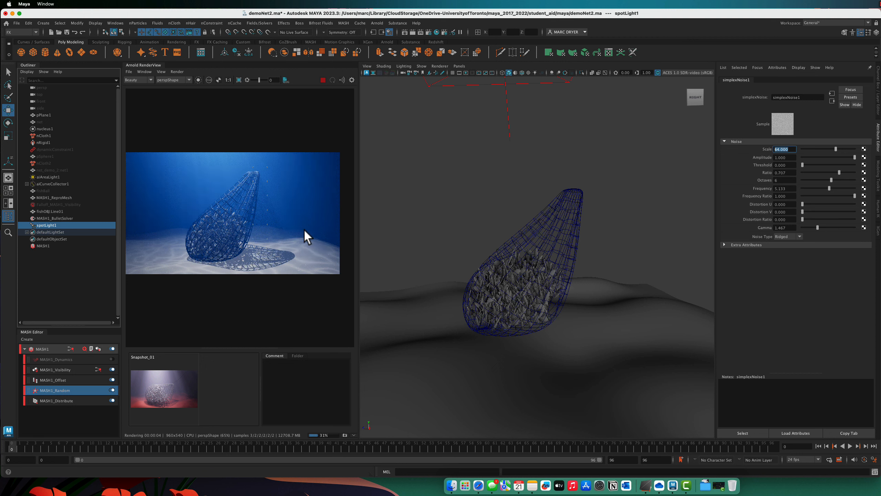
{"action": "mouse_move", "coordinate": [264, 231]}
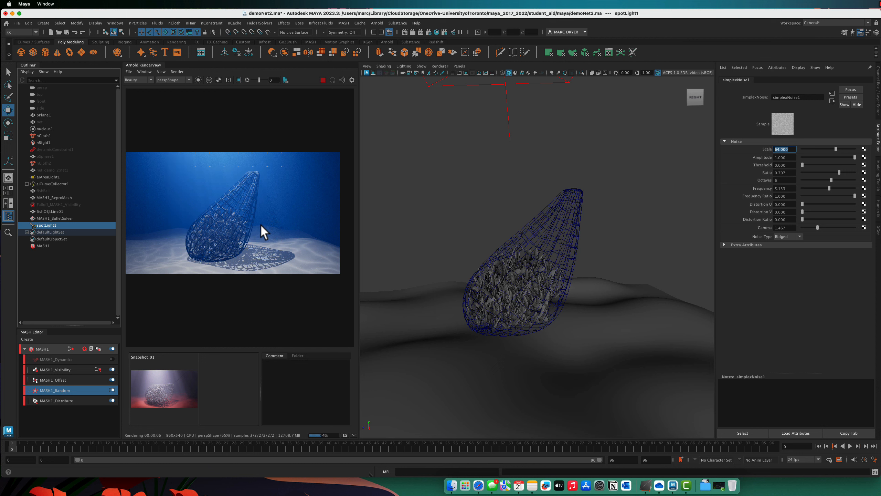
{"action": "mouse_move", "coordinate": [522, 141]}
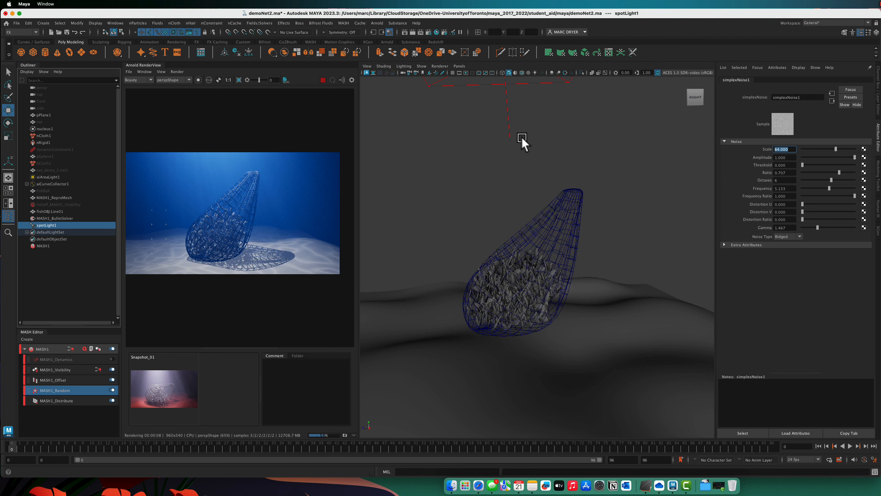
{"action": "mouse_move", "coordinate": [497, 120]}
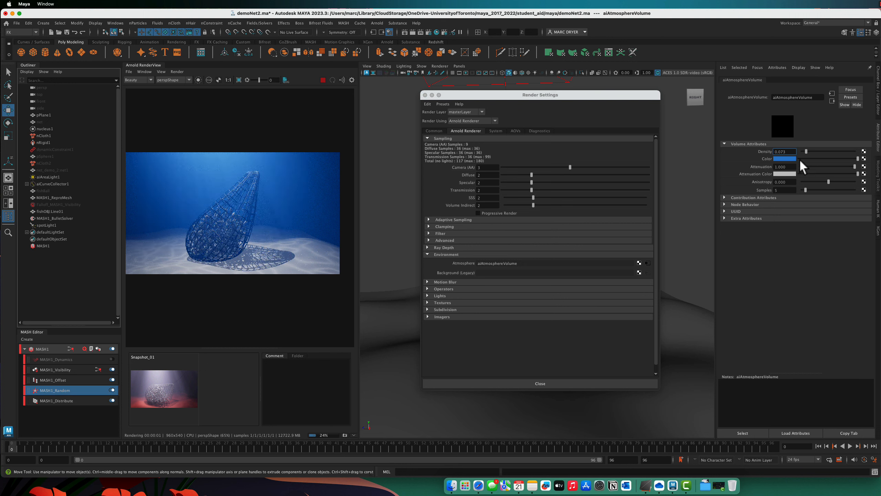
Revisit the atmosphere volume's blue fog colour, then select the ground plane
{"action": "left_click", "coordinate": [784, 158]}
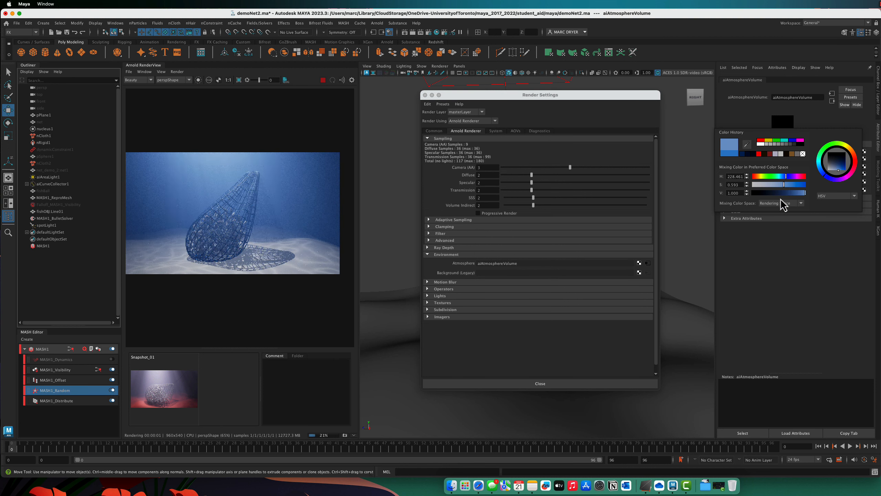
{"action": "left_click", "coordinate": [41, 115]}
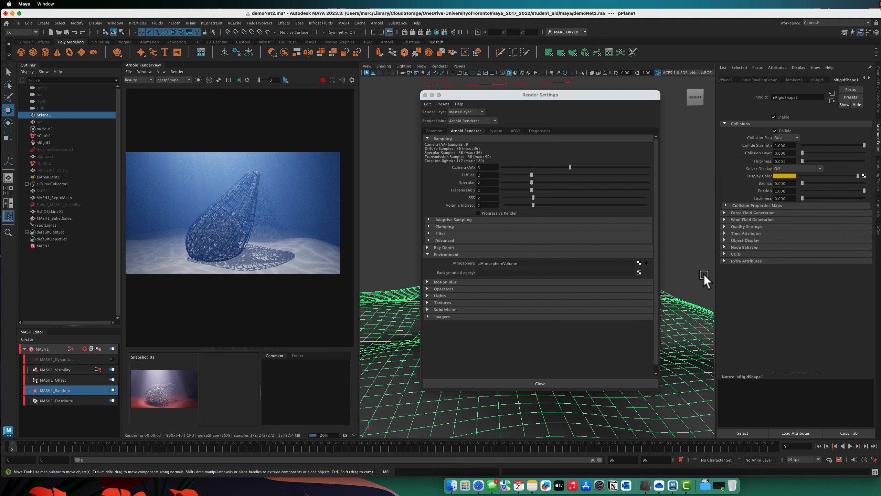
Assign a new aiStandardSurface to pPlane1 and begin editing its Base Color
{"action": "right_click", "coordinate": [706, 279]}
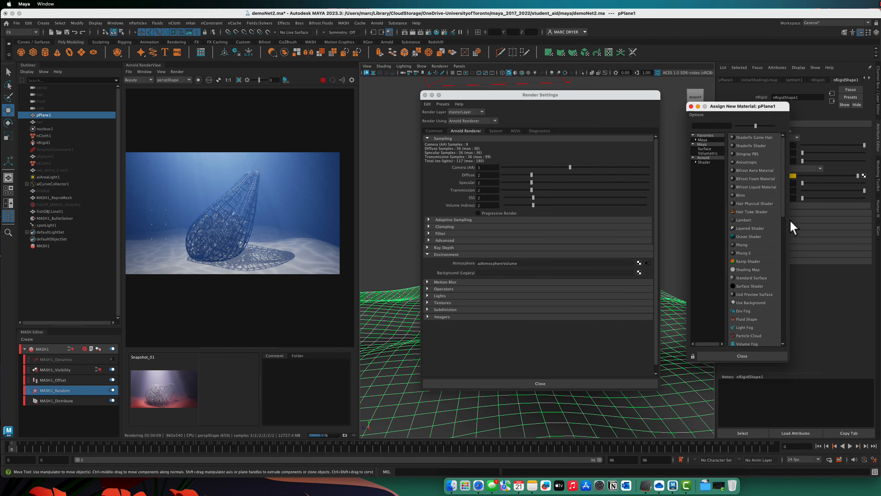
{"action": "mouse_move", "coordinate": [709, 172]}
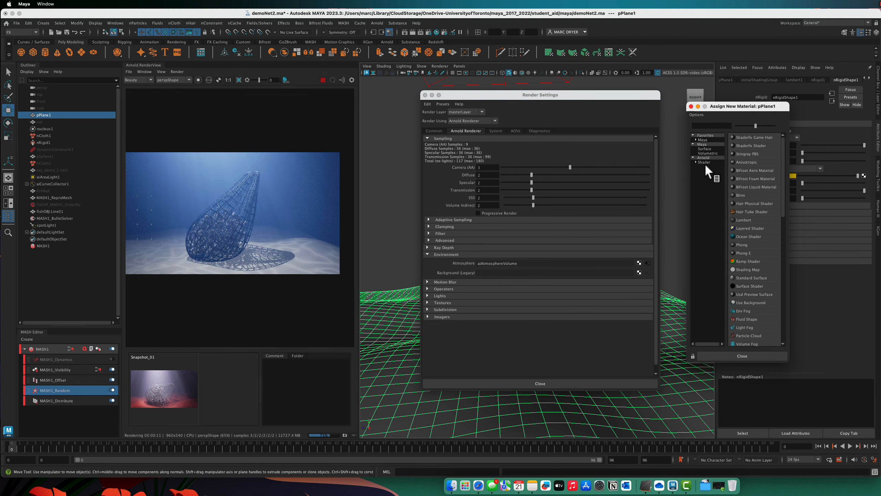
{"action": "left_click", "coordinate": [751, 277]}
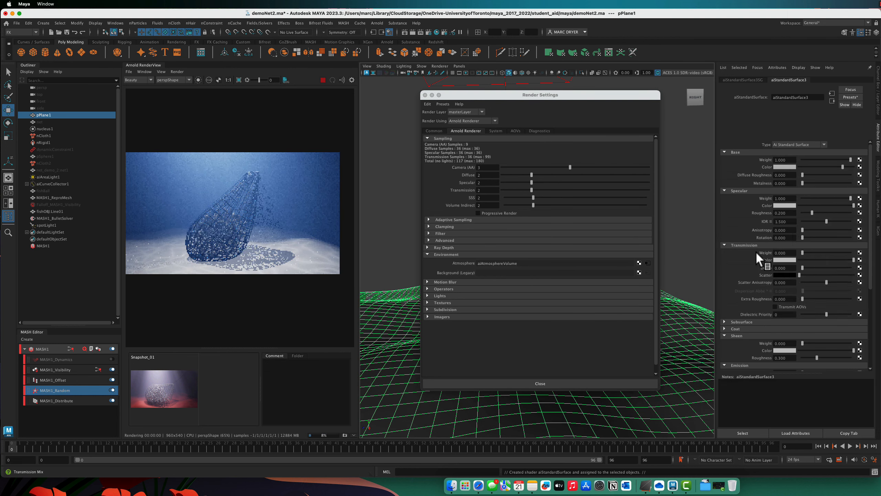
{"action": "left_click", "coordinate": [852, 97]}
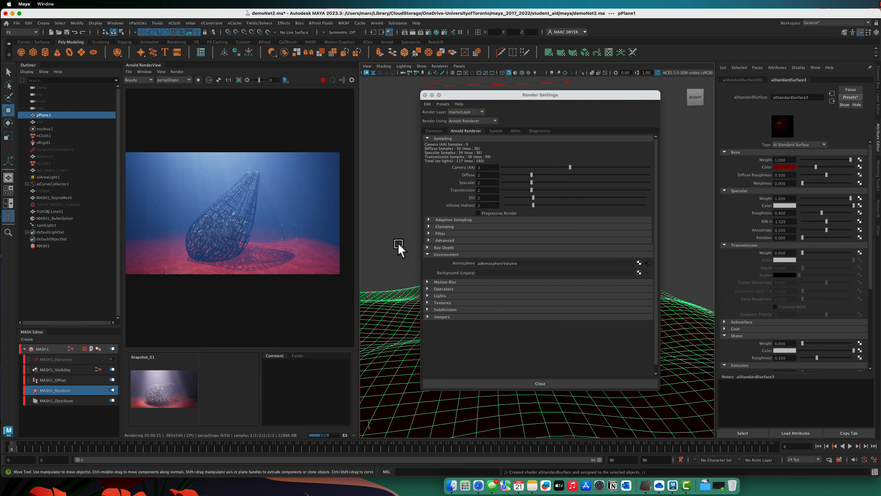
{"action": "mouse_move", "coordinate": [863, 9]}
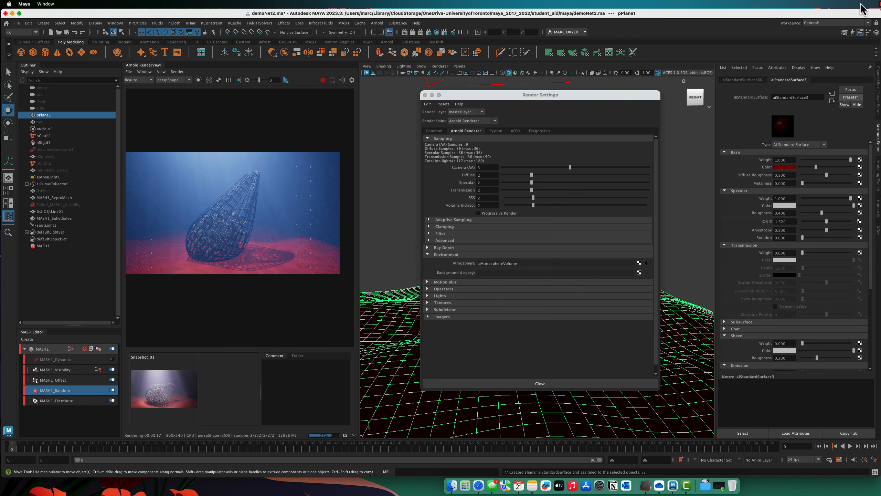